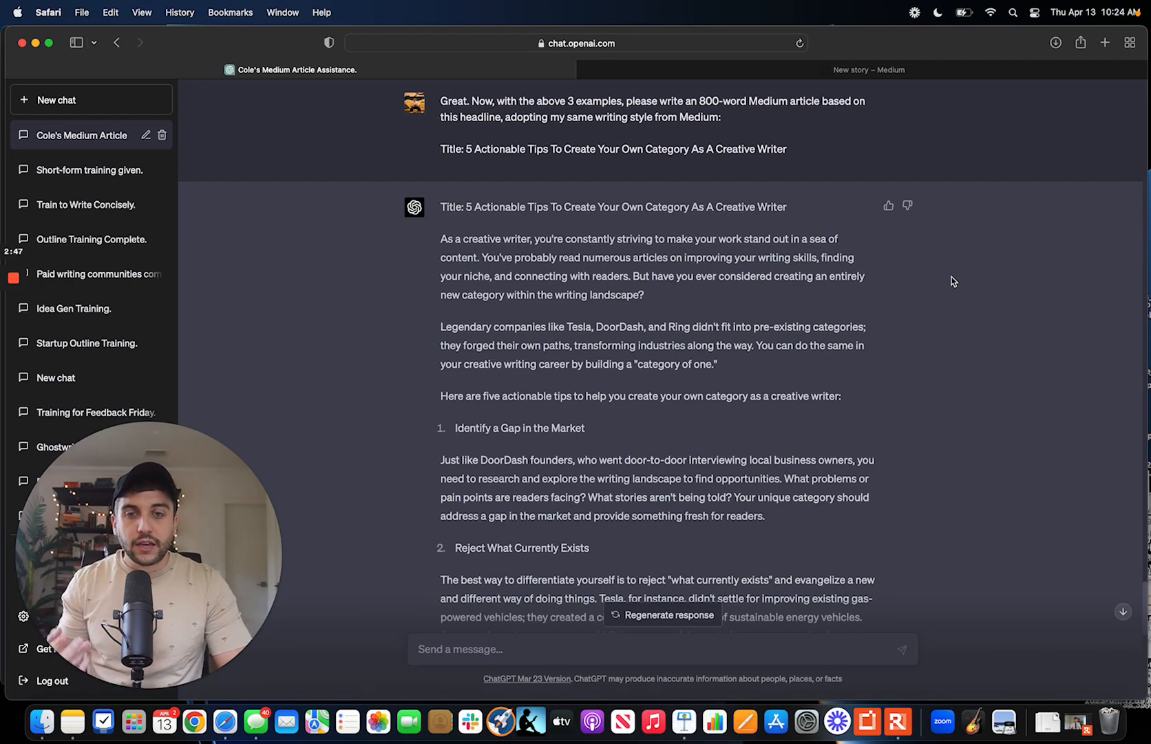
pyautogui.moveTo(779, 331)
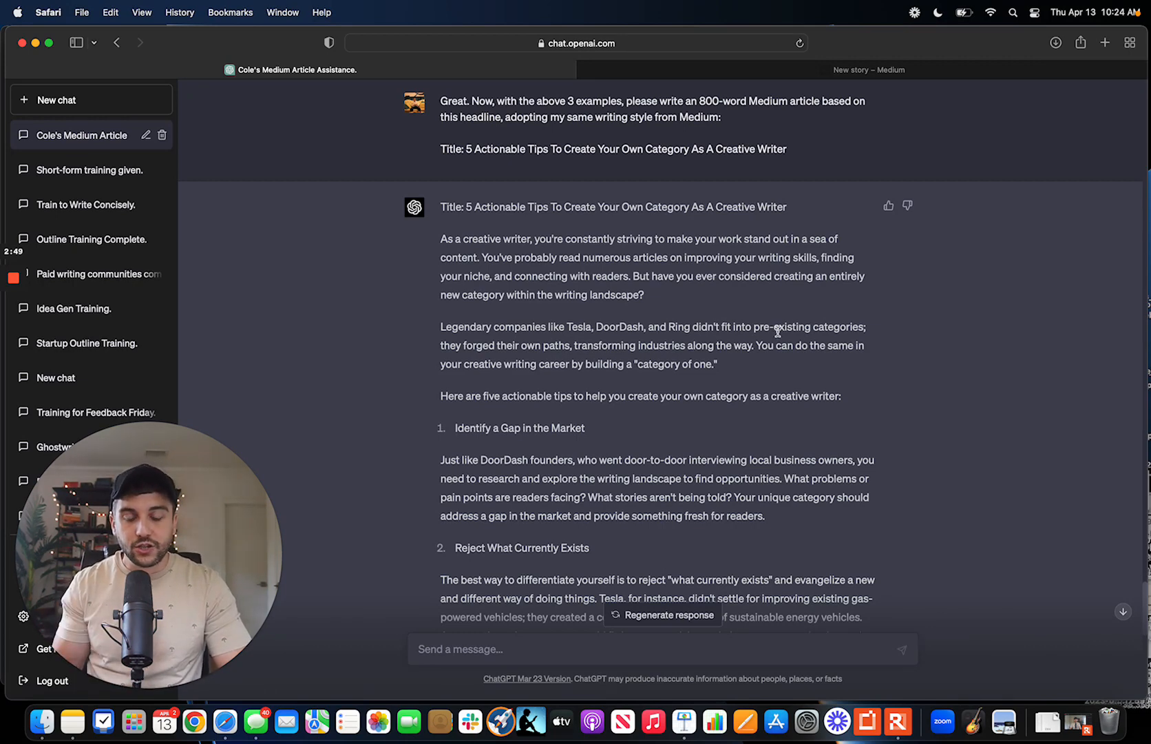
pyautogui.moveTo(770, 298)
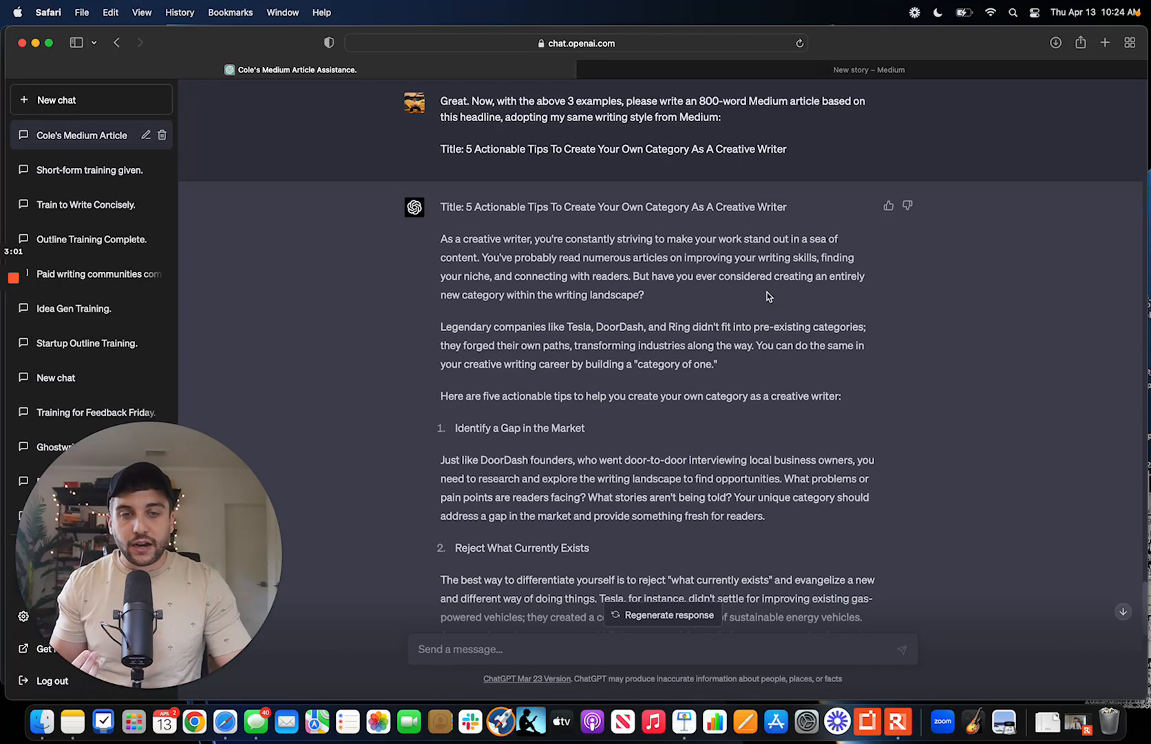
pyautogui.moveTo(593, 342)
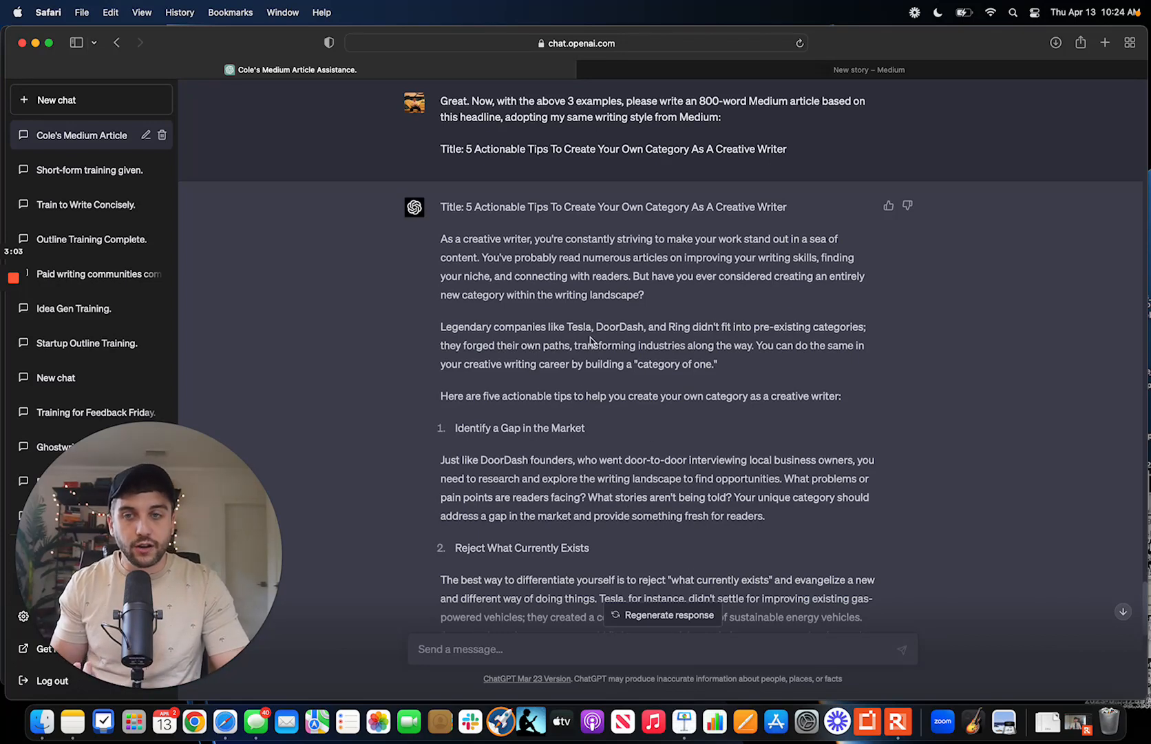
pyautogui.moveTo(622, 435)
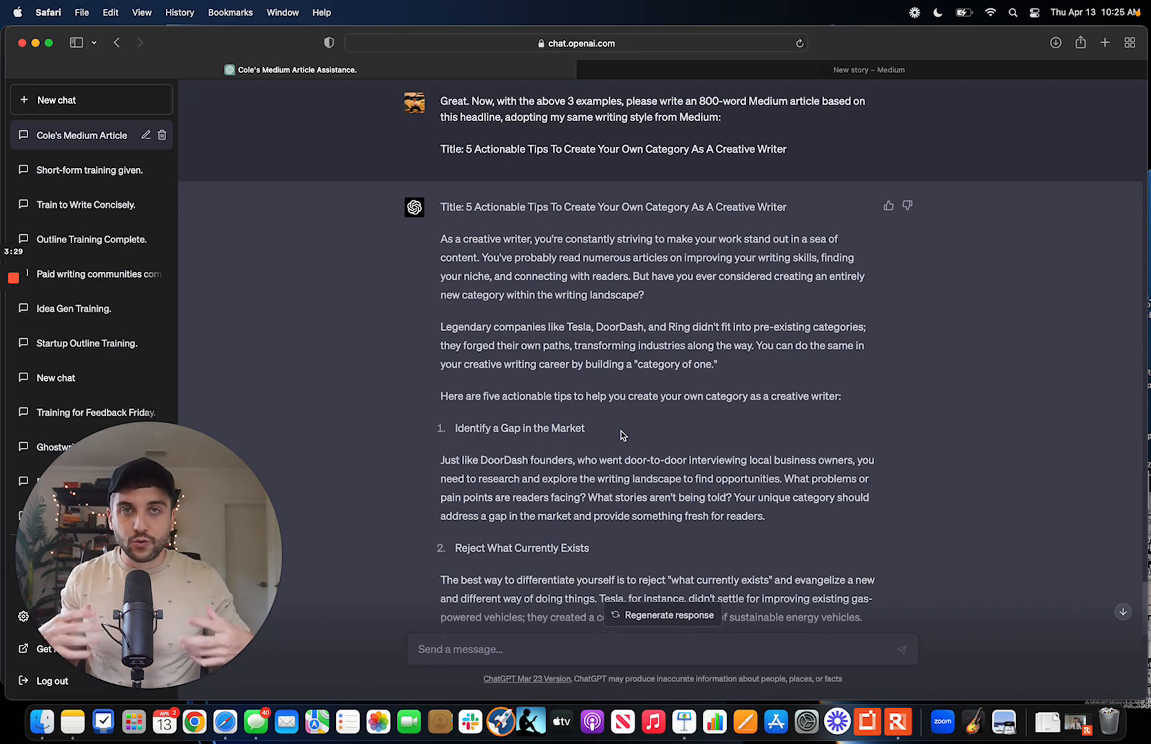
pyautogui.moveTo(652, 345)
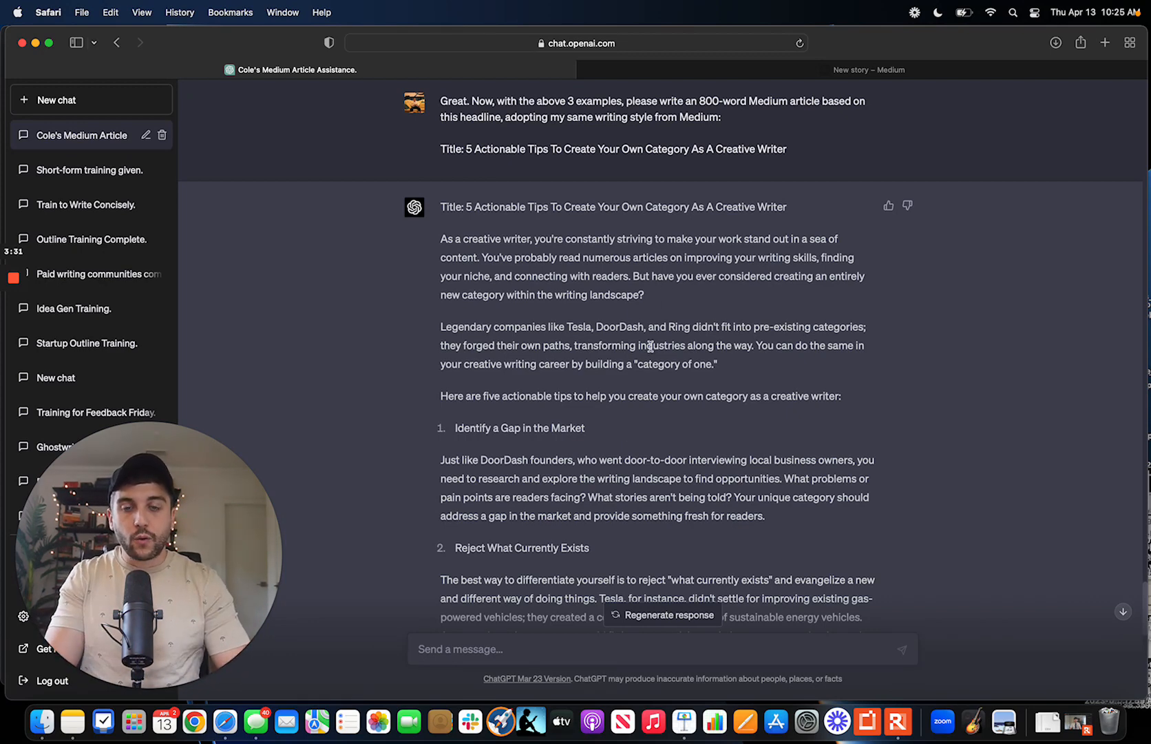
pyautogui.moveTo(443, 181)
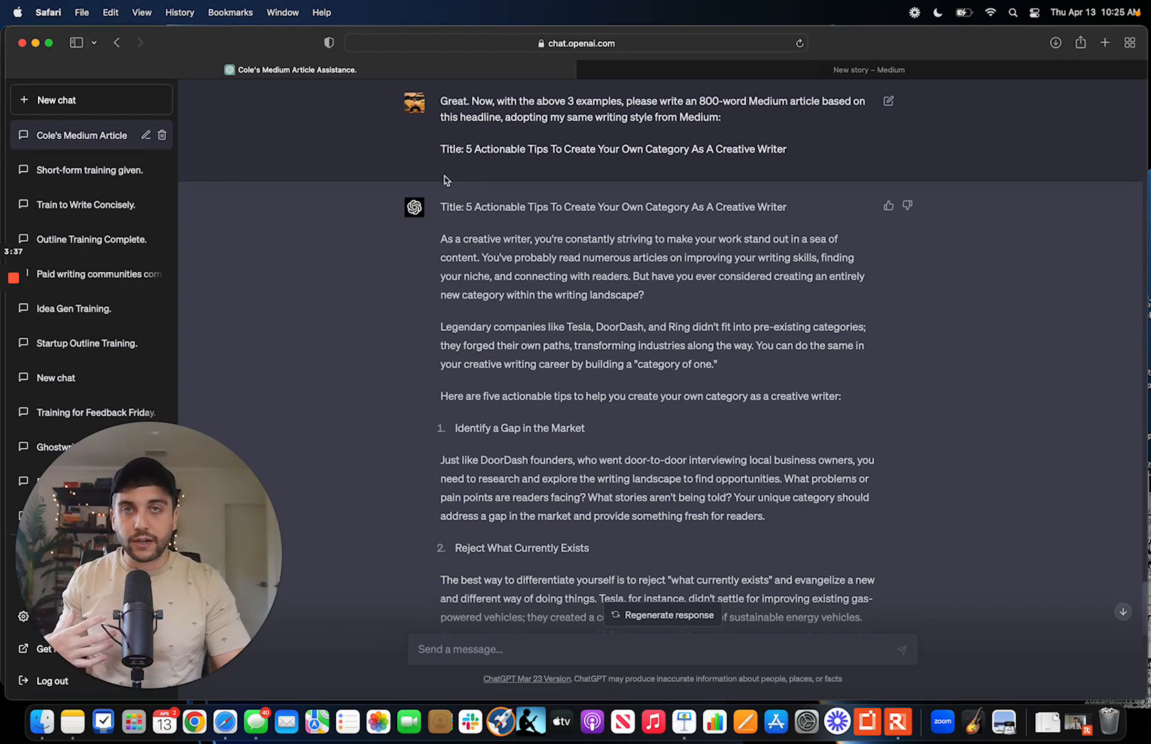
pyautogui.moveTo(328, 132)
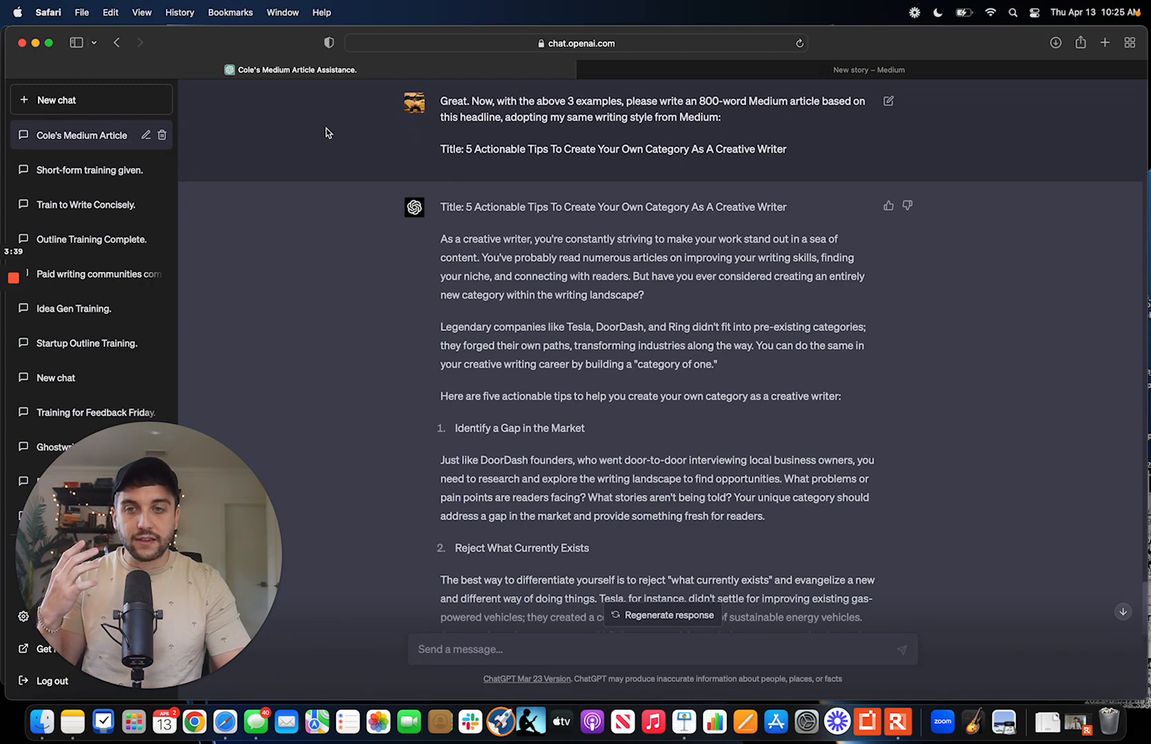
pyautogui.moveTo(563, 152)
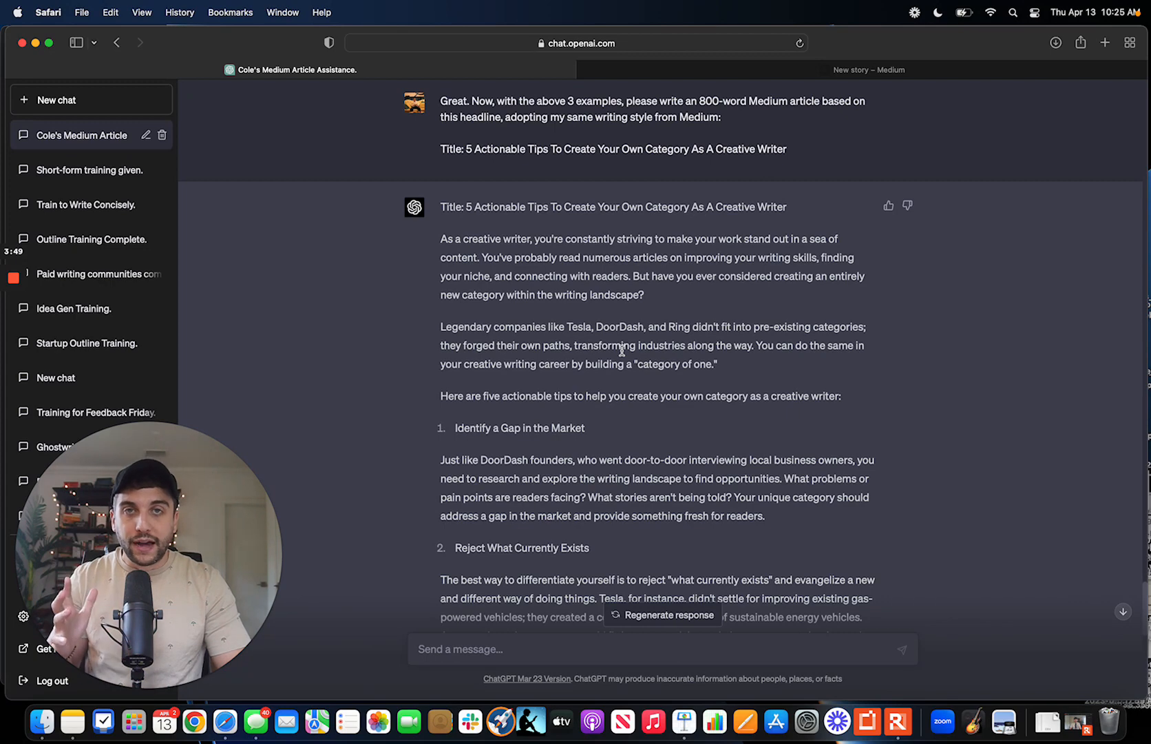
pyautogui.moveTo(711, 204)
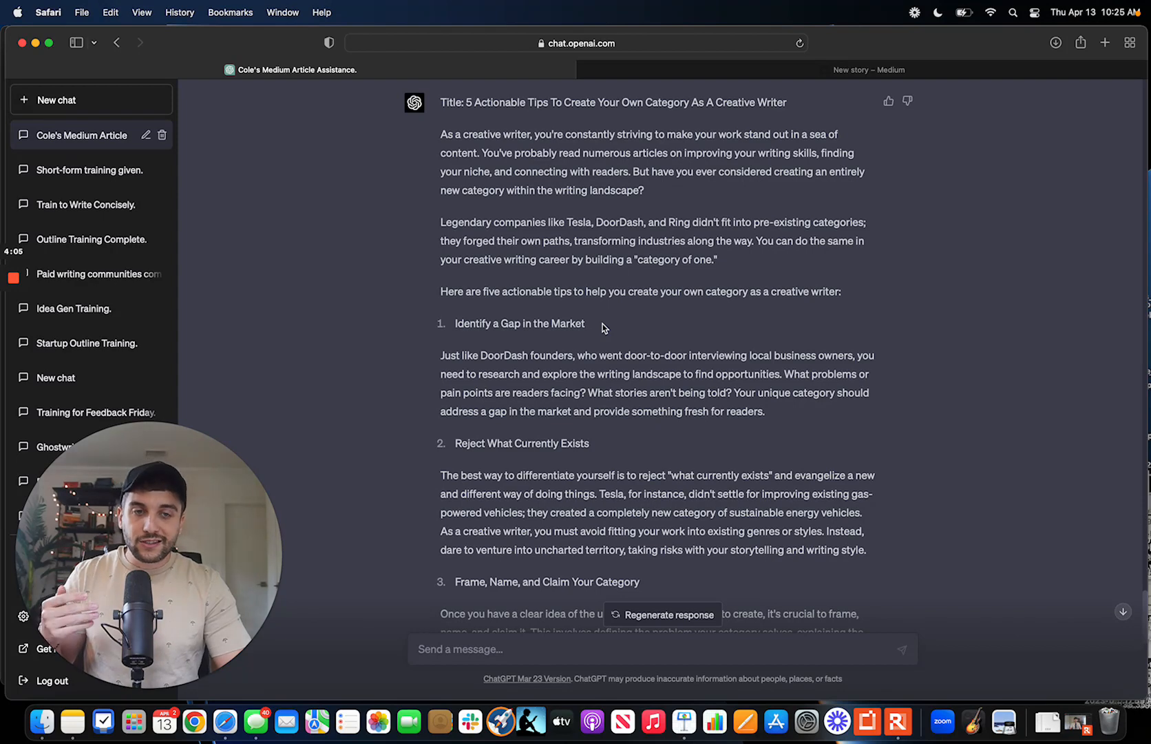
pyautogui.moveTo(636, 278)
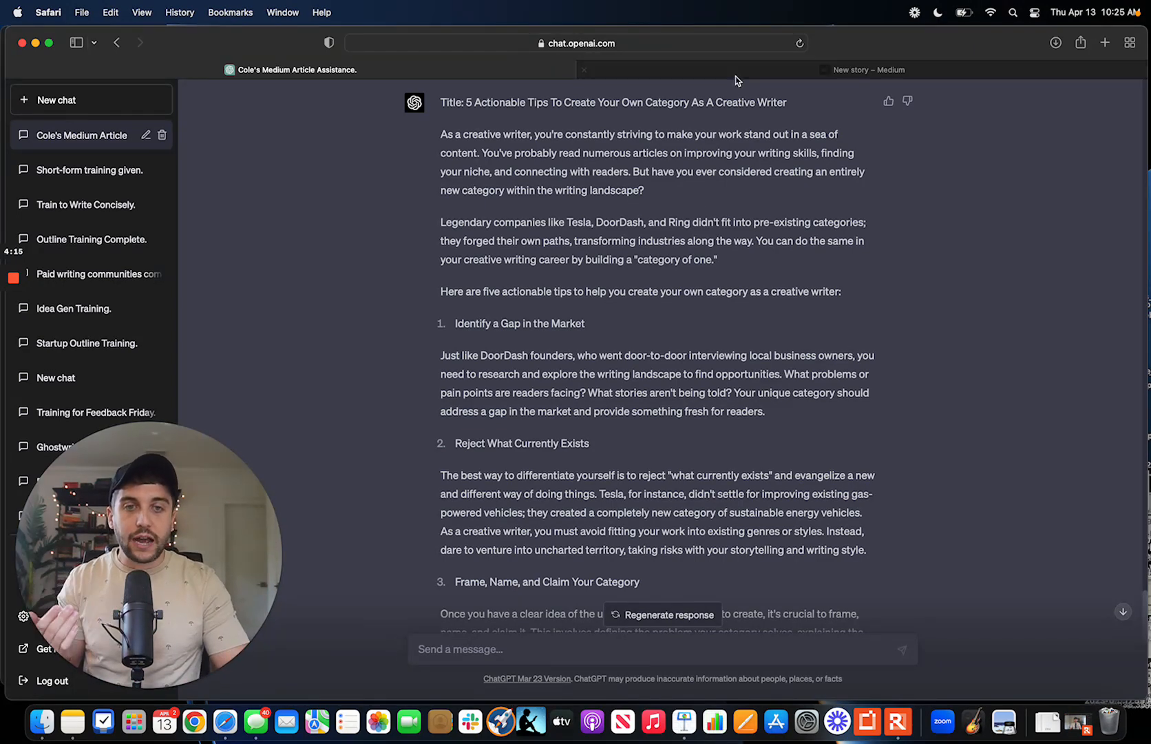
pyautogui.moveTo(868, 70)
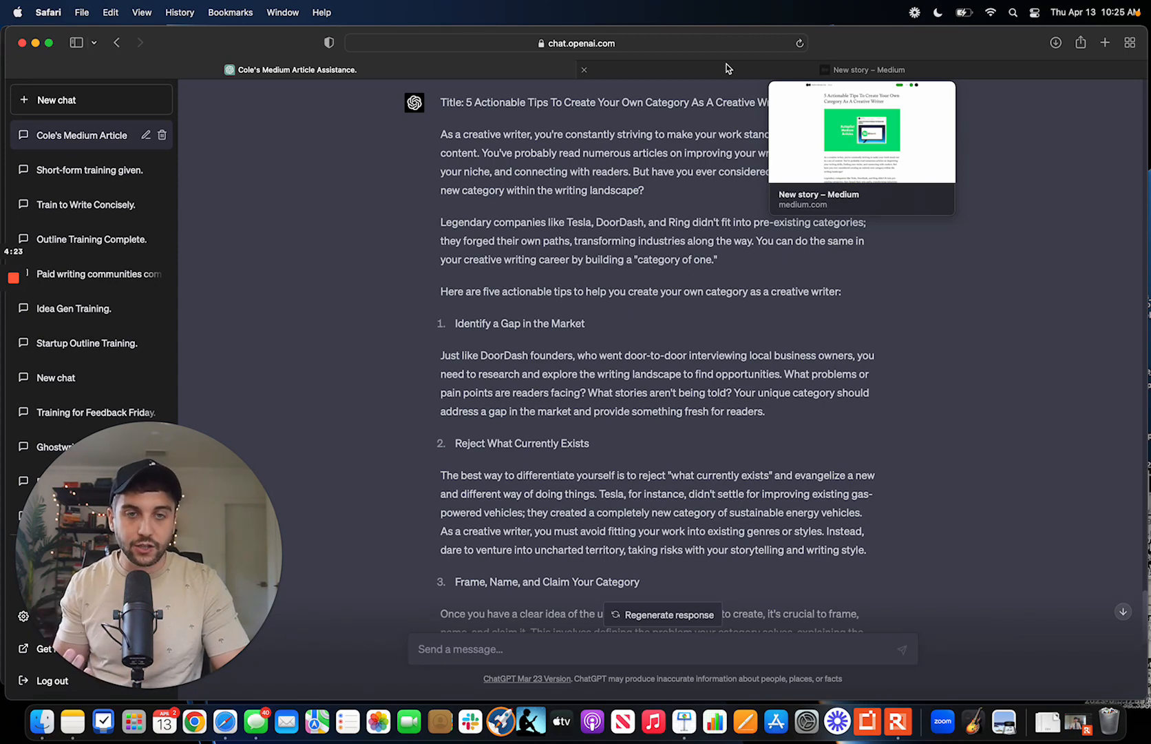
# Look over the pasted article in the Medium draft
pyautogui.click(871, 70)
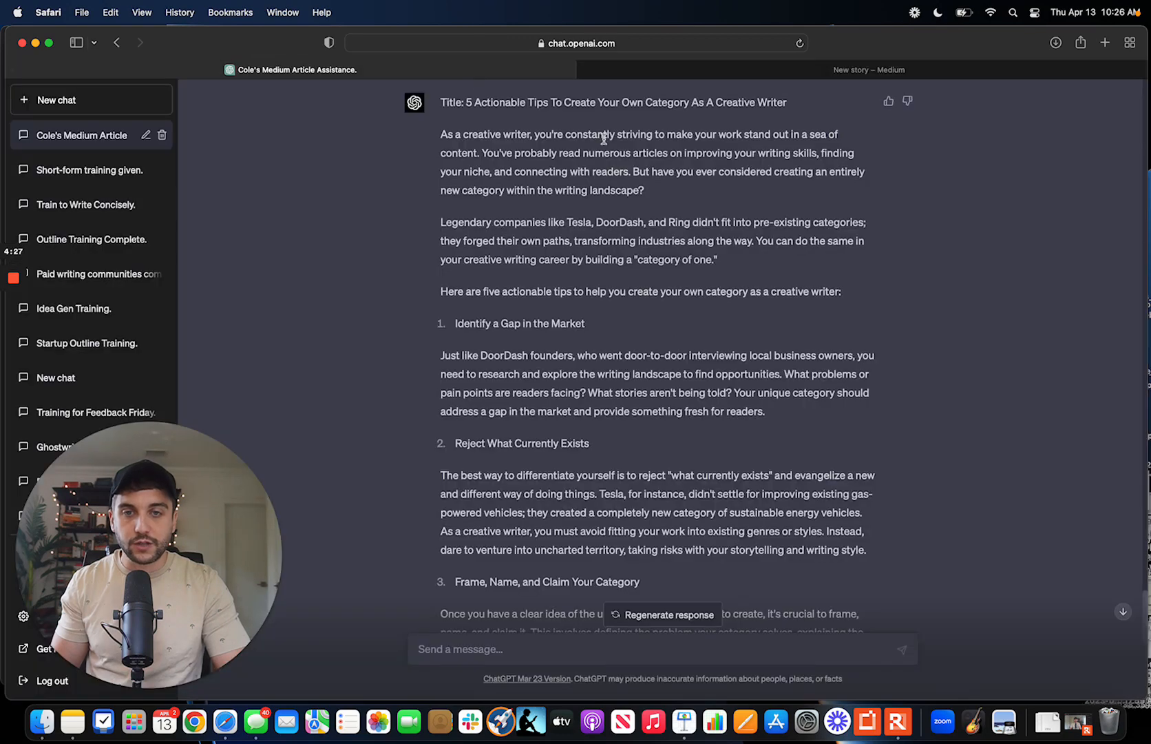
pyautogui.scroll(3)
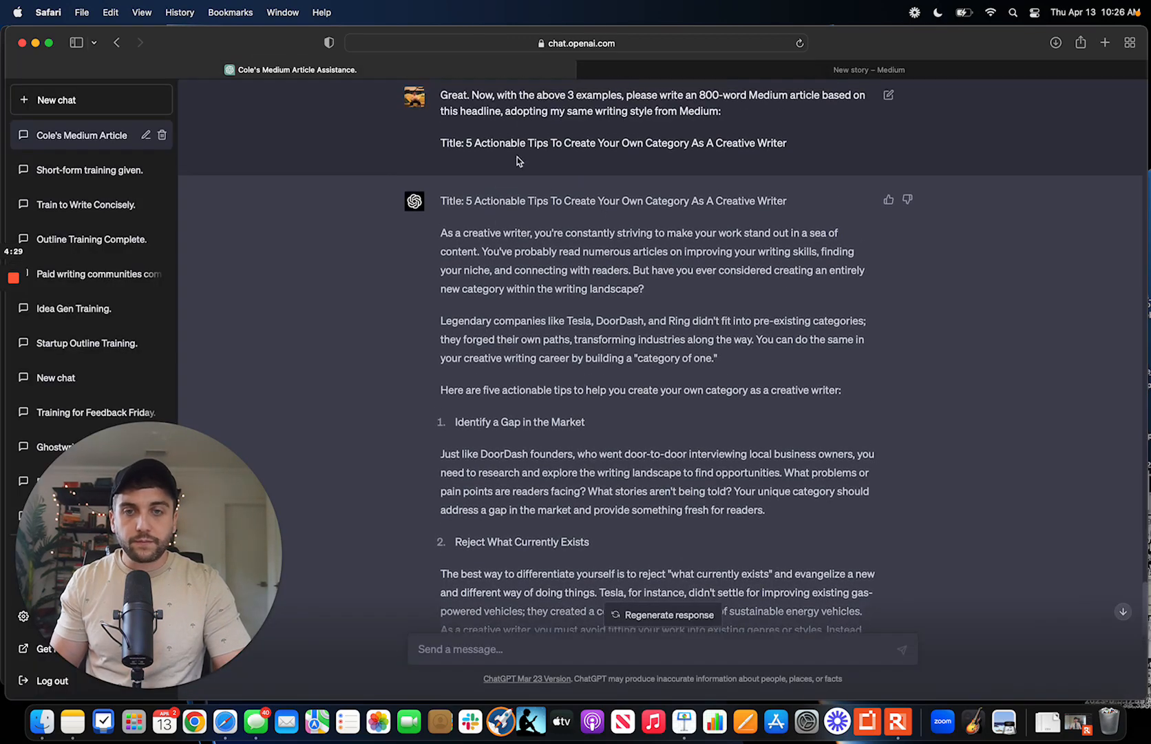
pyautogui.scroll(-3)
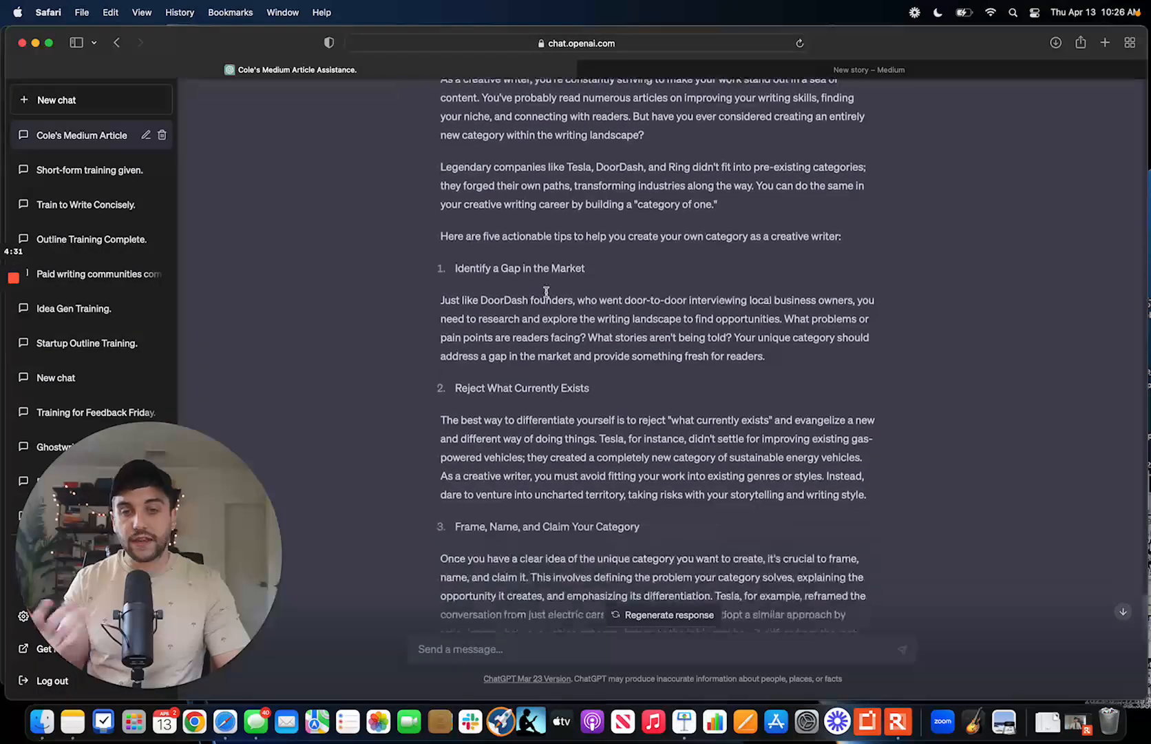
pyautogui.scroll(-3)
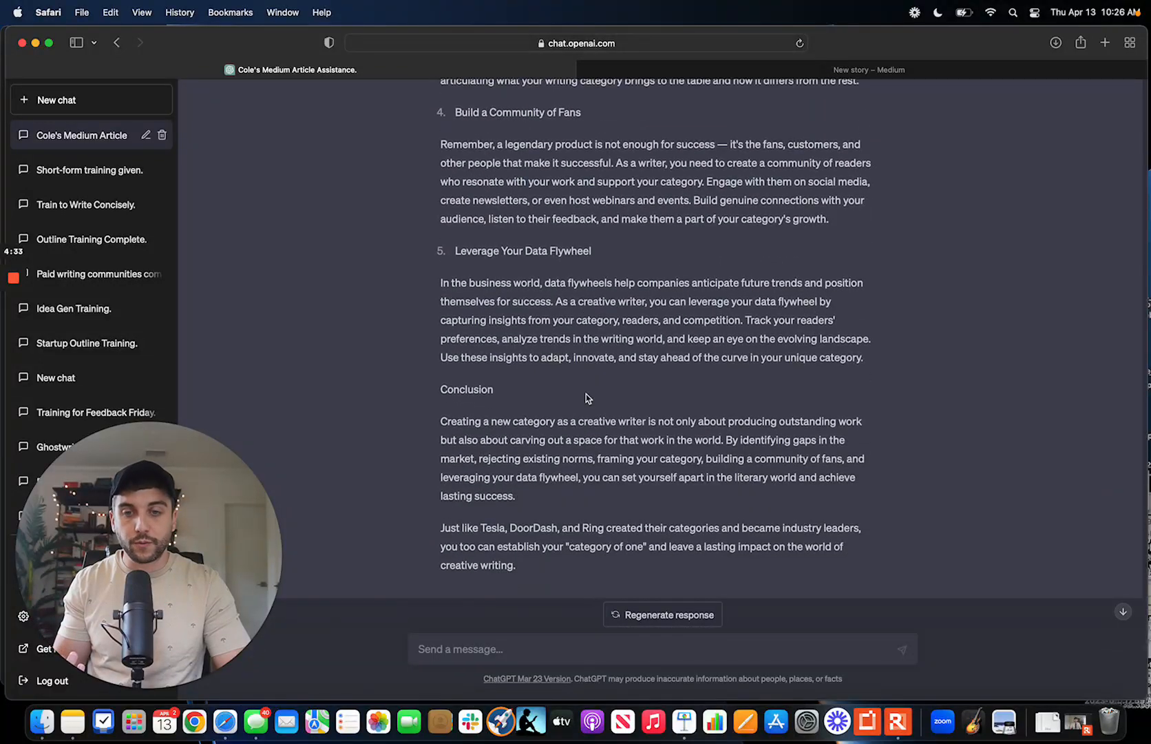
pyautogui.scroll(3)
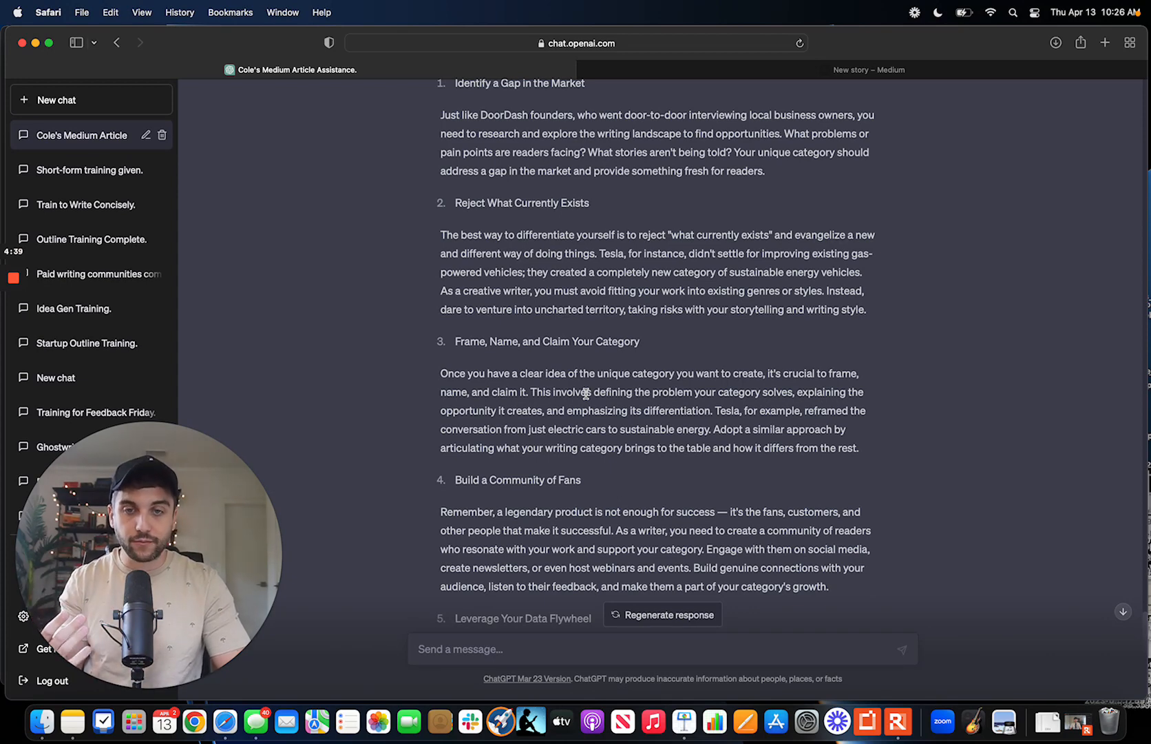
pyautogui.scroll(3)
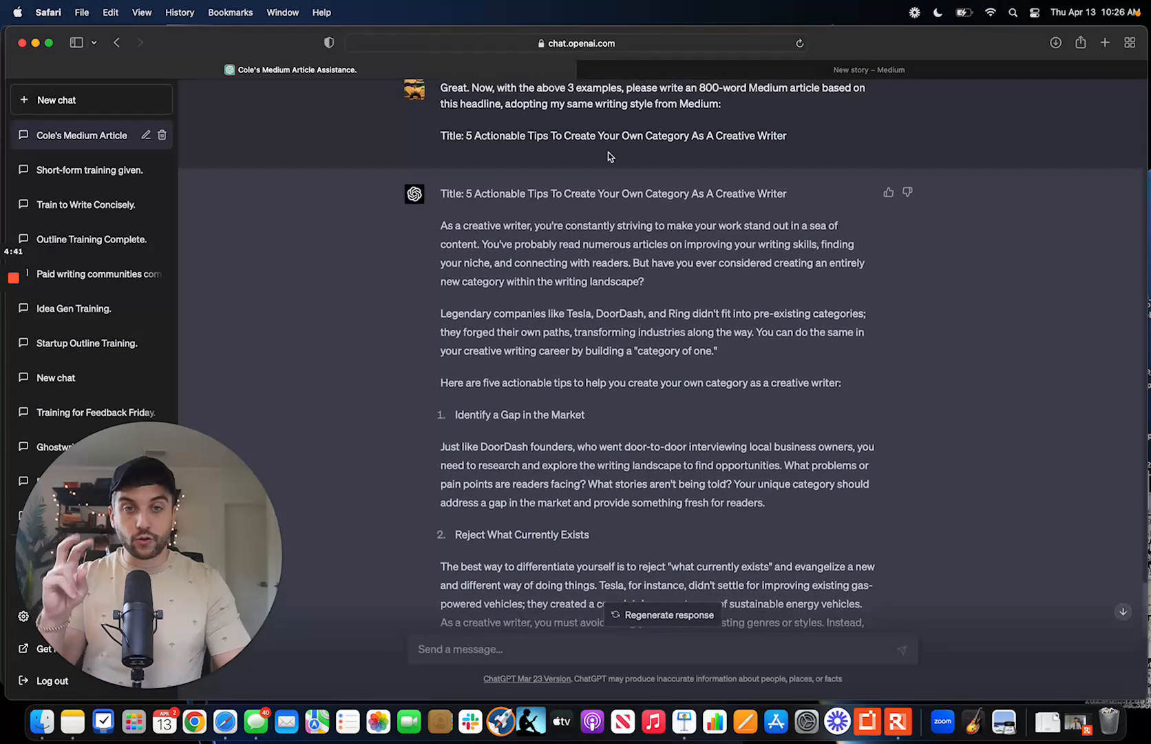
# Format each numbered tip title and the Conclusion as a large T heading
pyautogui.click(868, 70)
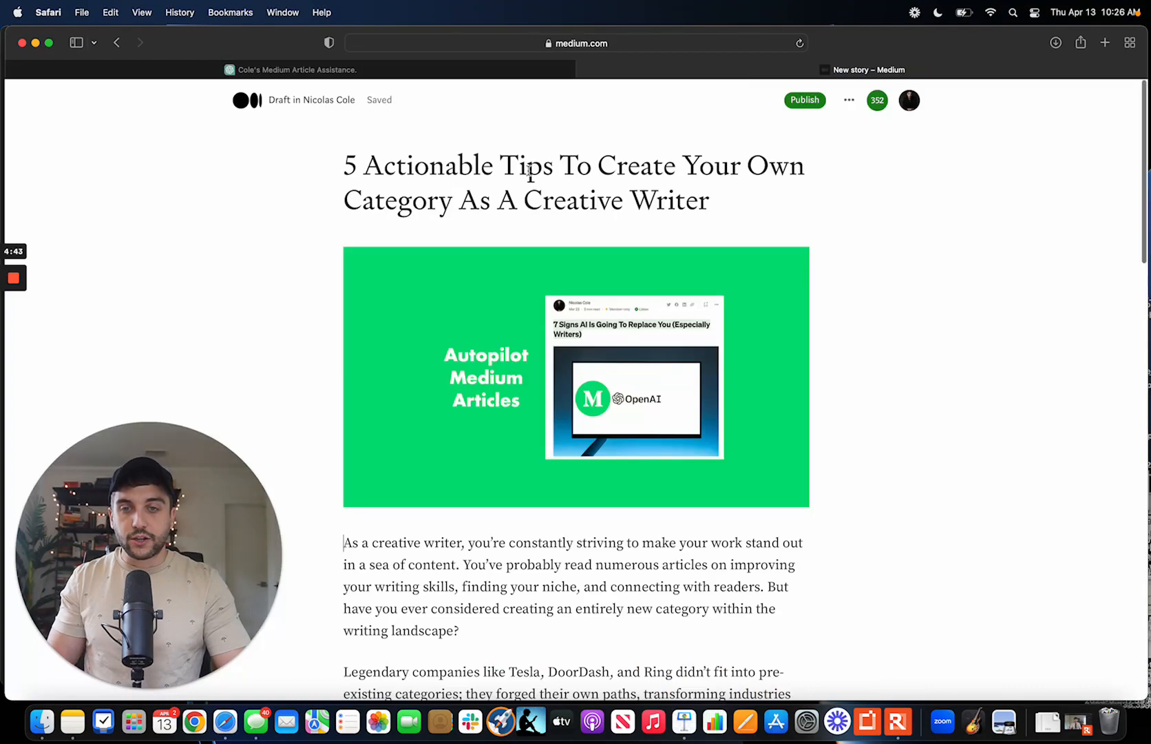
pyautogui.scroll(-3)
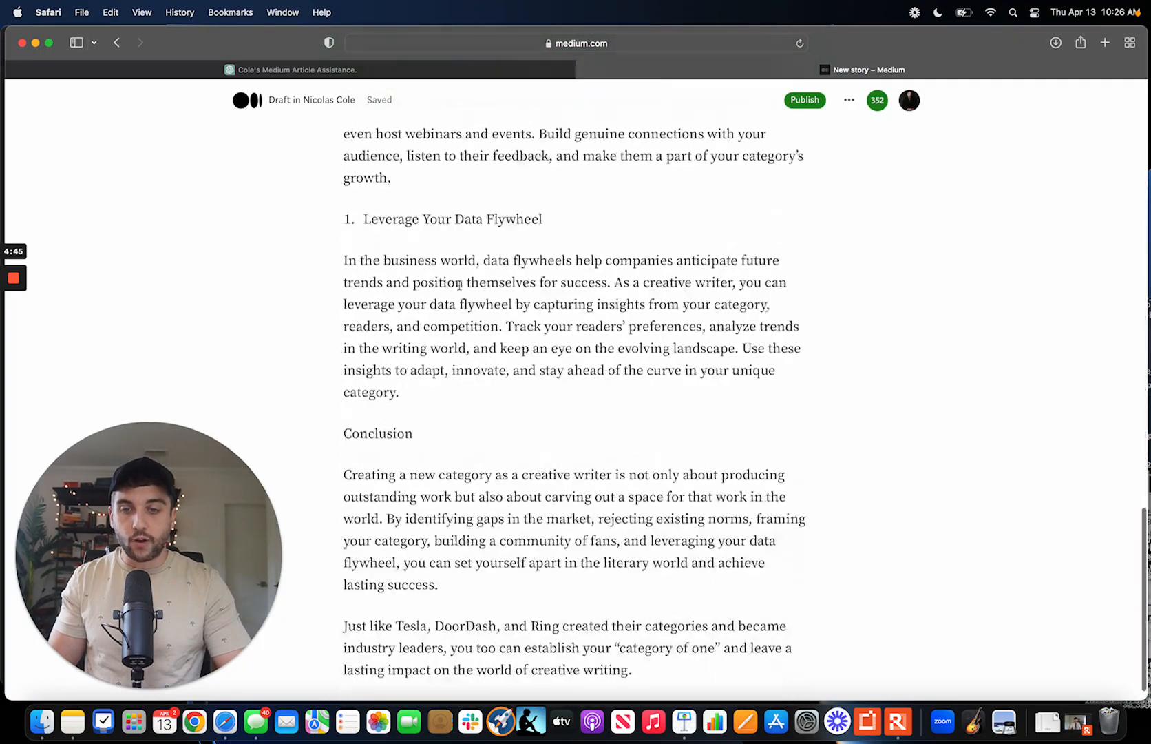
pyautogui.scroll(3)
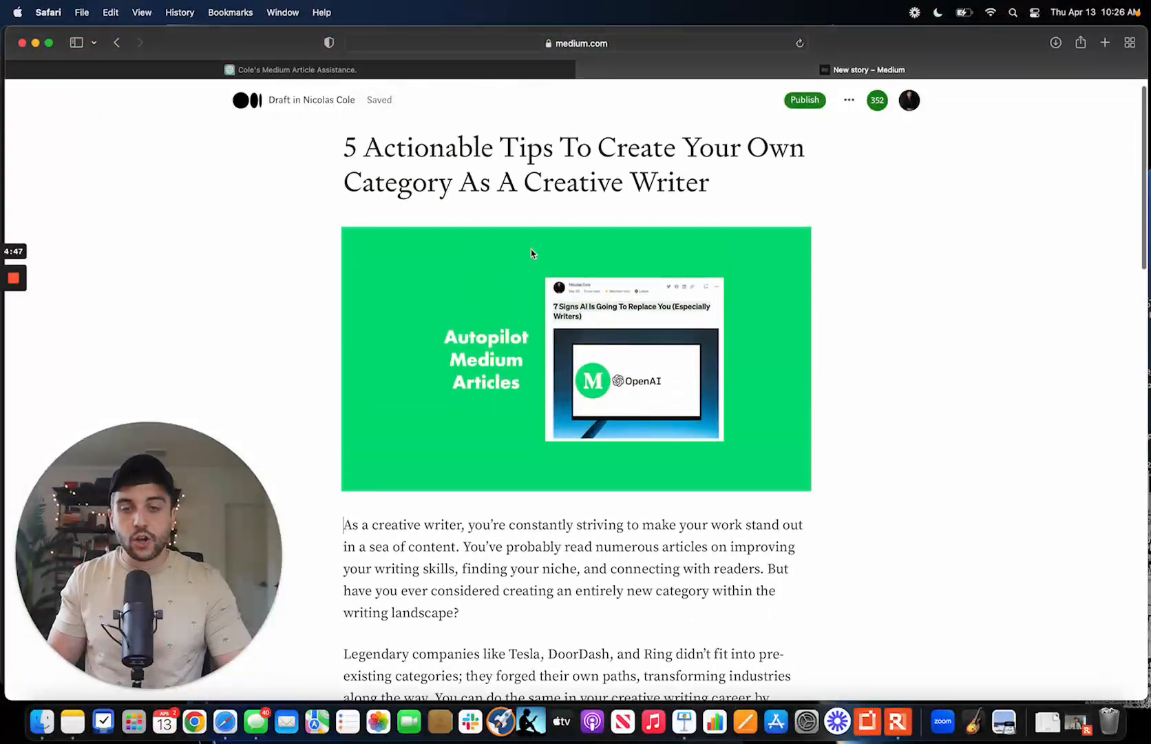
pyautogui.scroll(-3)
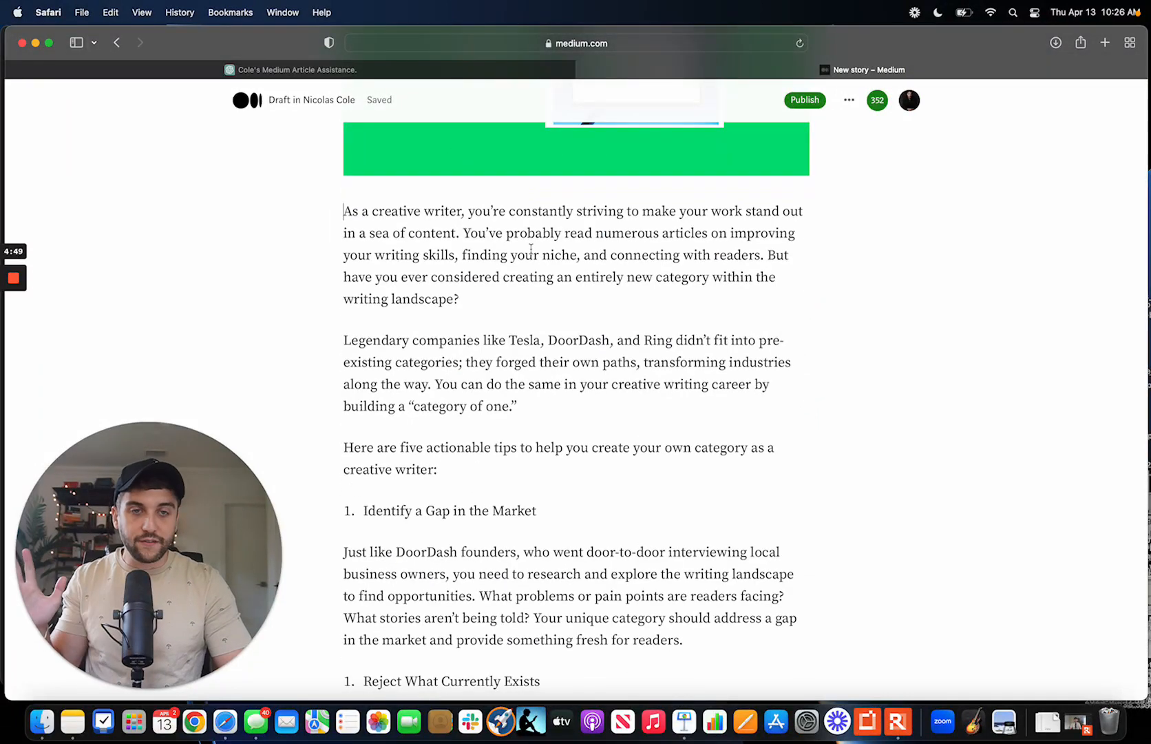
pyautogui.scroll(-3)
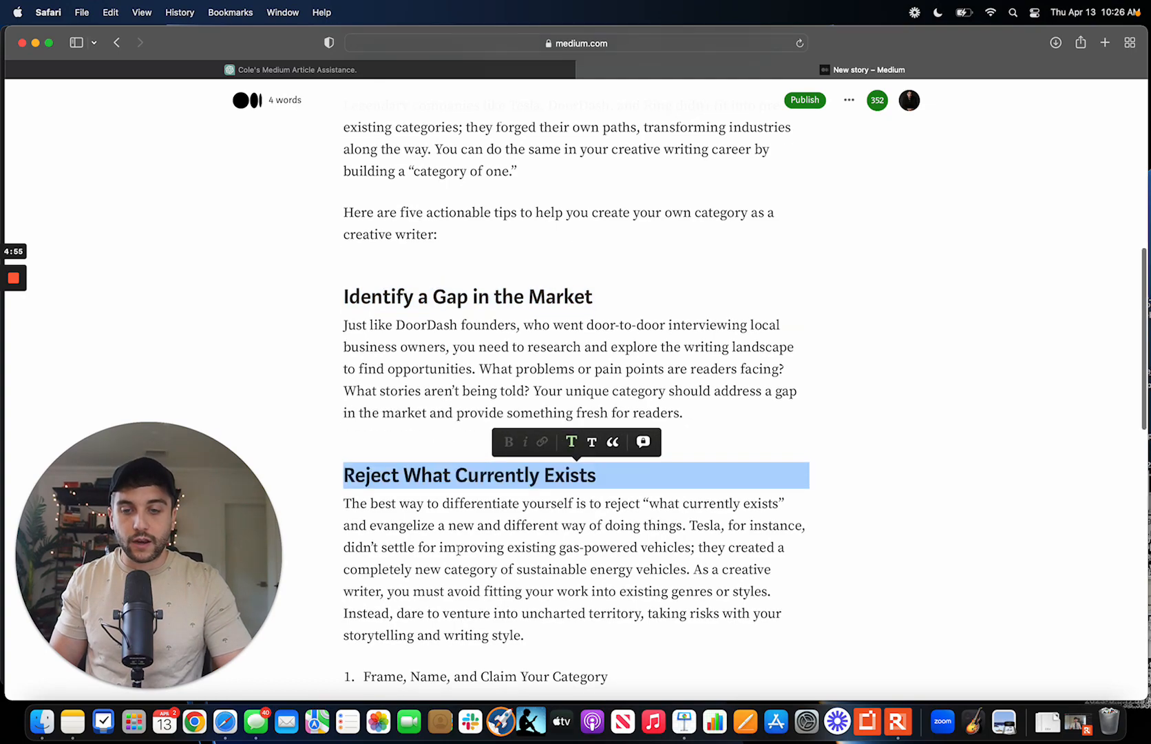
pyautogui.scroll(-3)
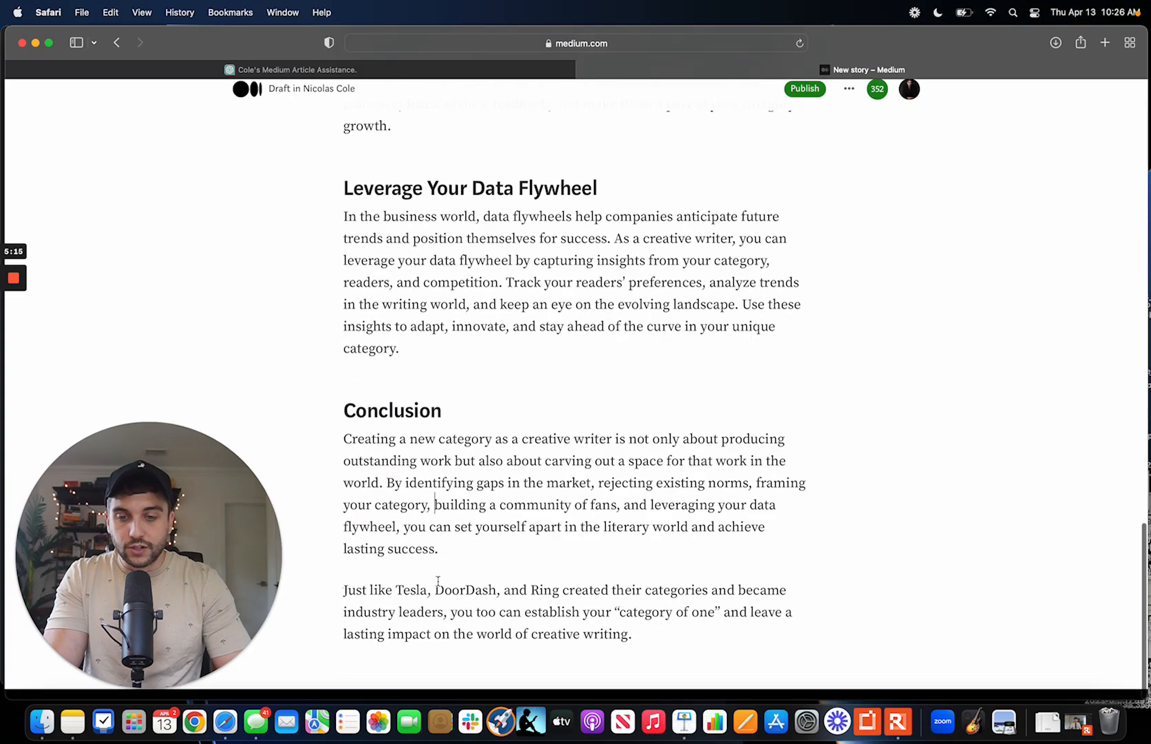
pyautogui.scroll(3)
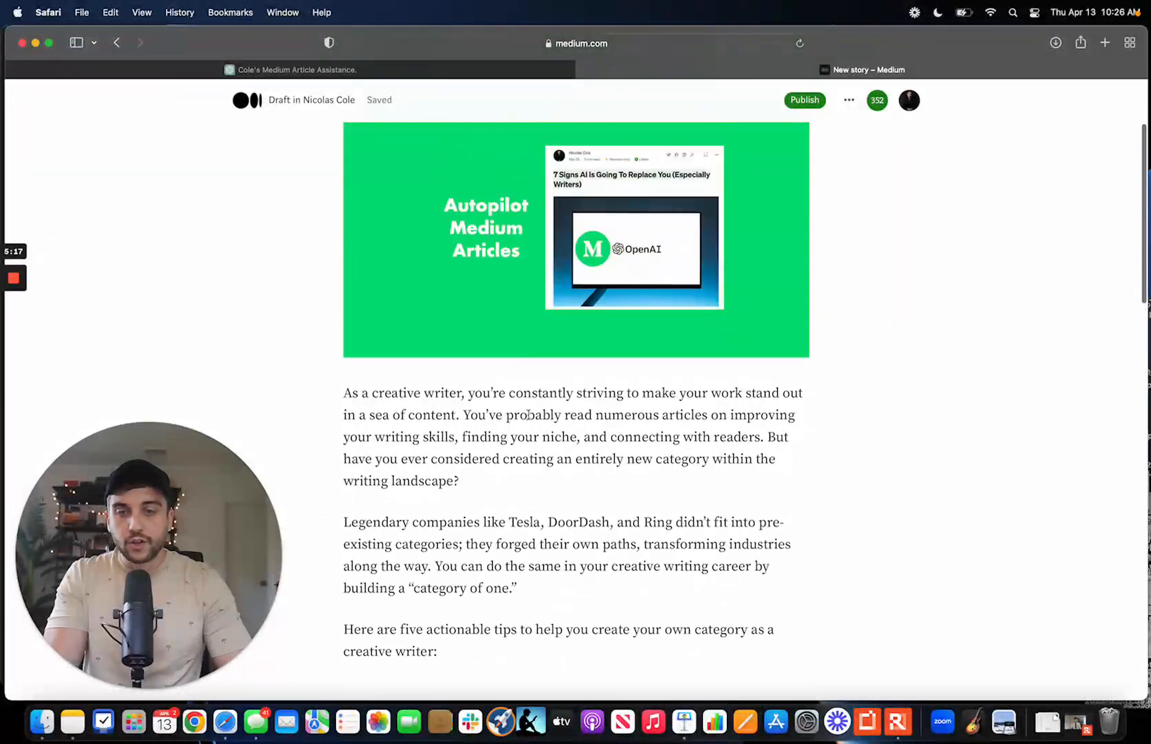
pyautogui.scroll(-3)
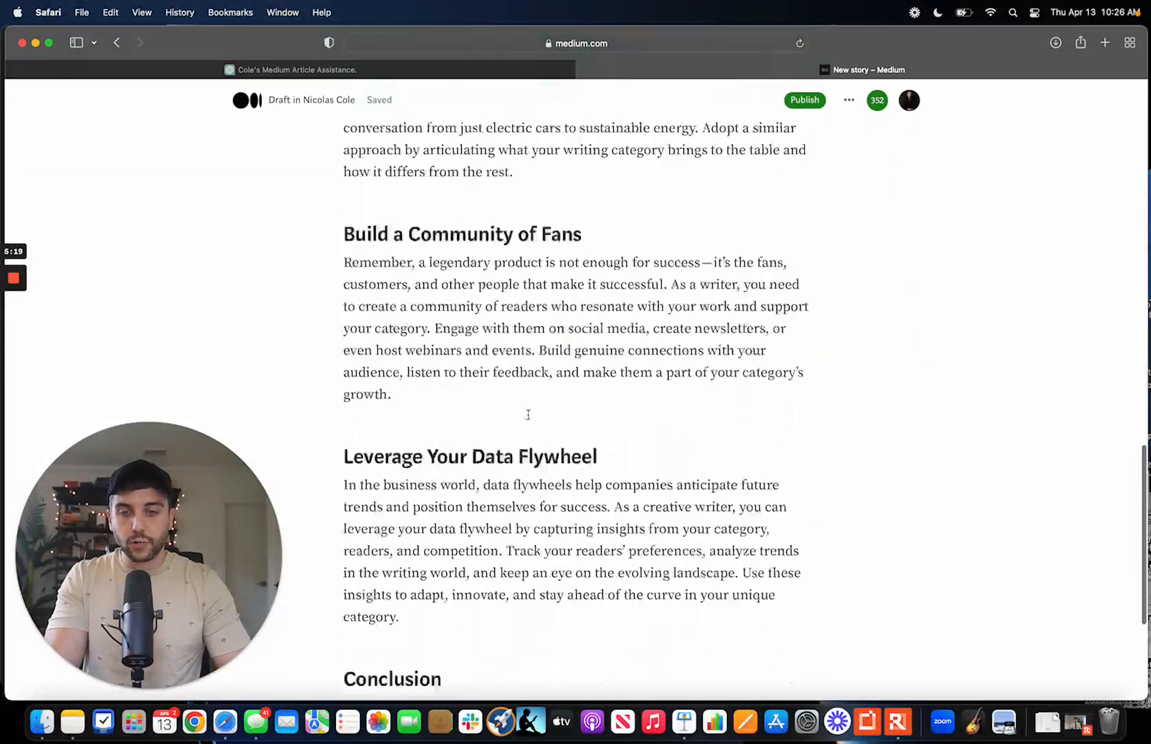
pyautogui.scroll(3)
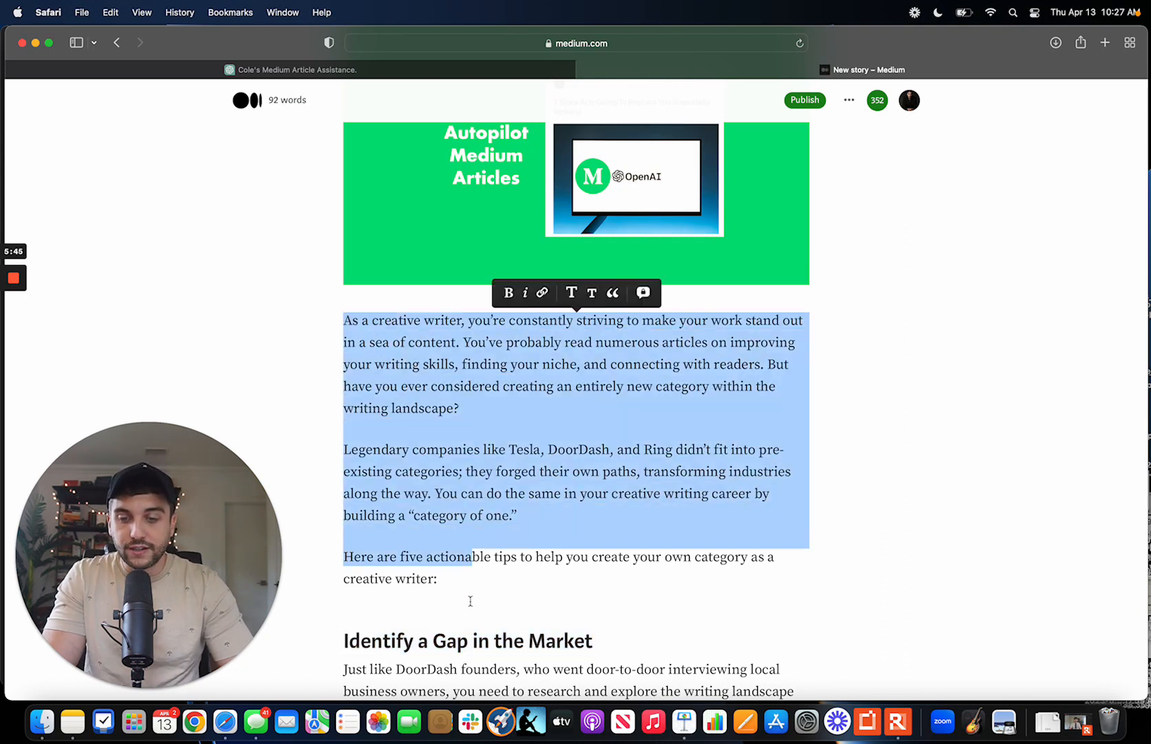
# Split the intro text into separate one-to-three-sentence paragraphs
pyautogui.click(432, 542)
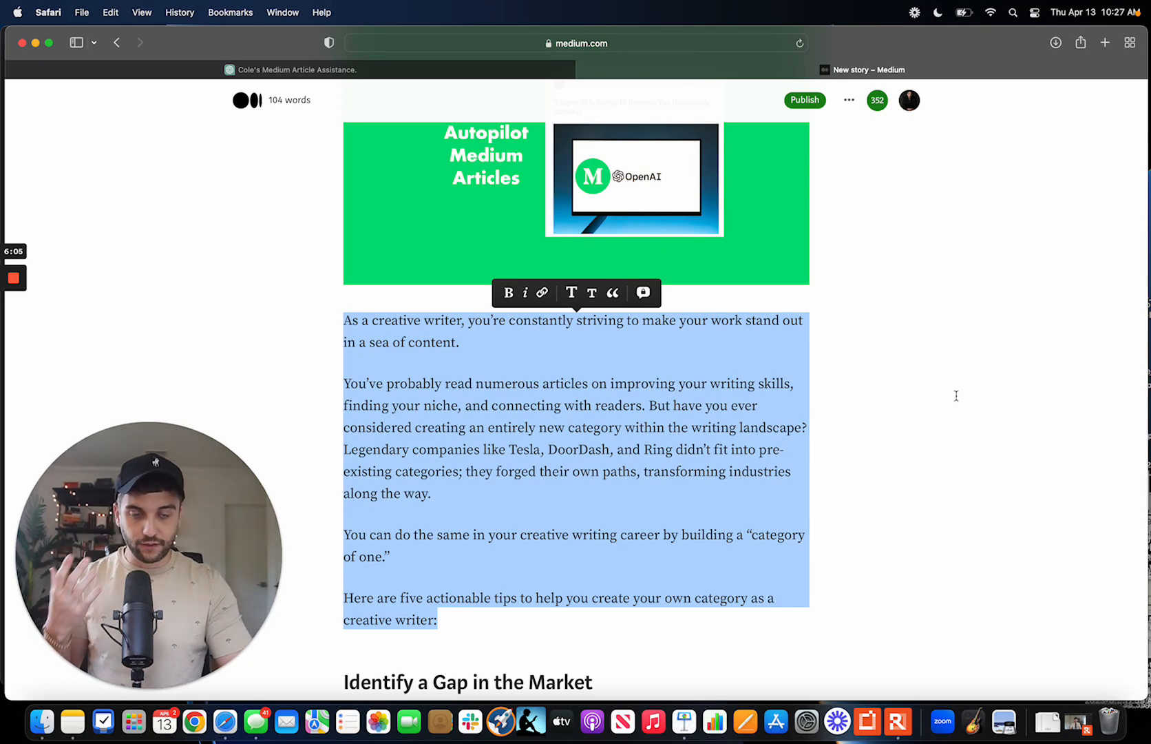
pyautogui.click(764, 404)
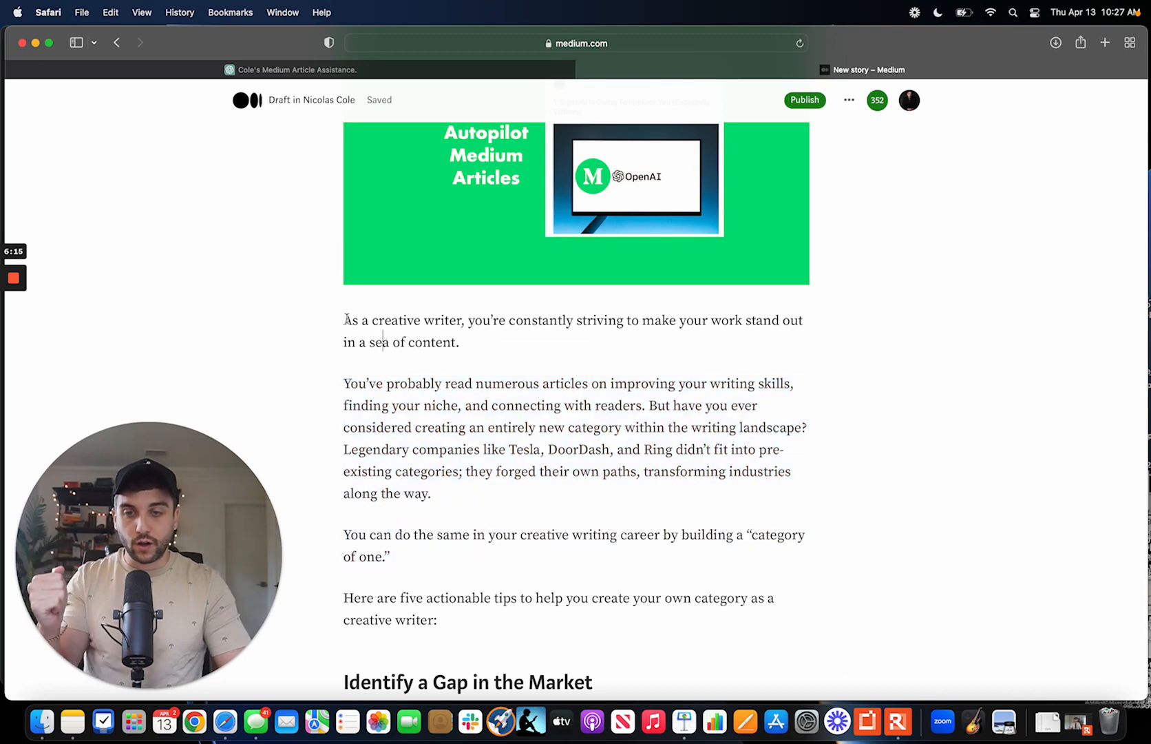
pyautogui.doubleClick(442, 320)
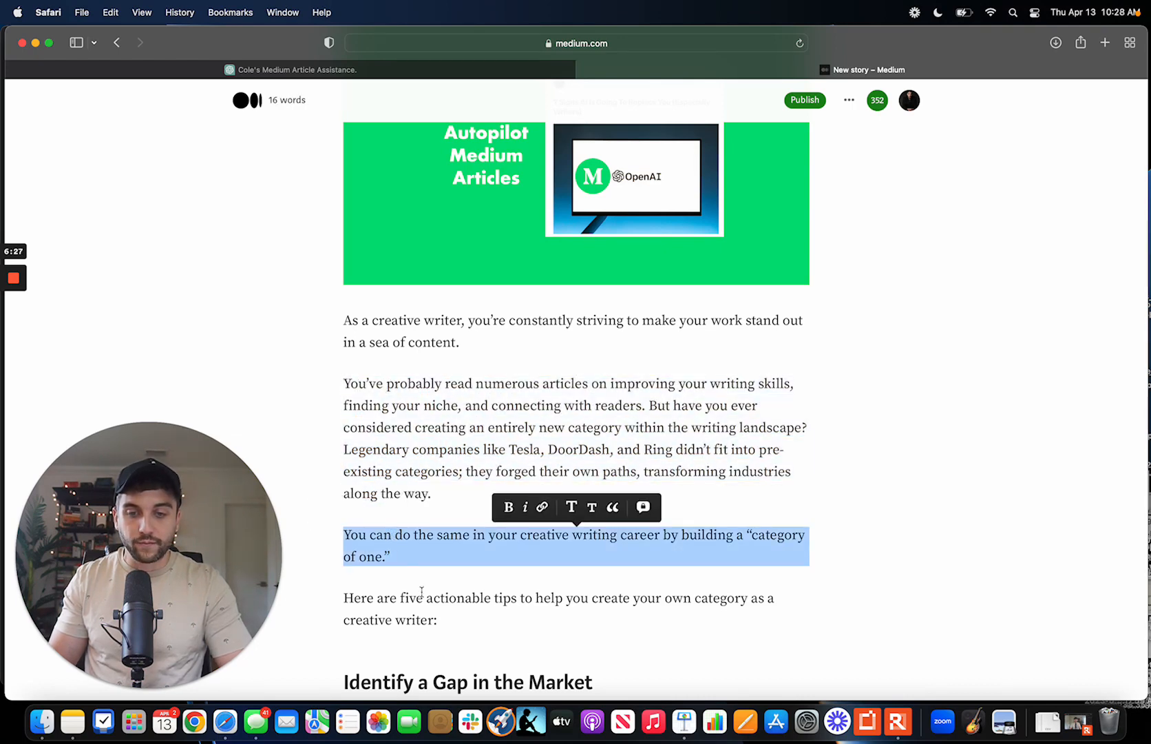
pyautogui.scroll(-3)
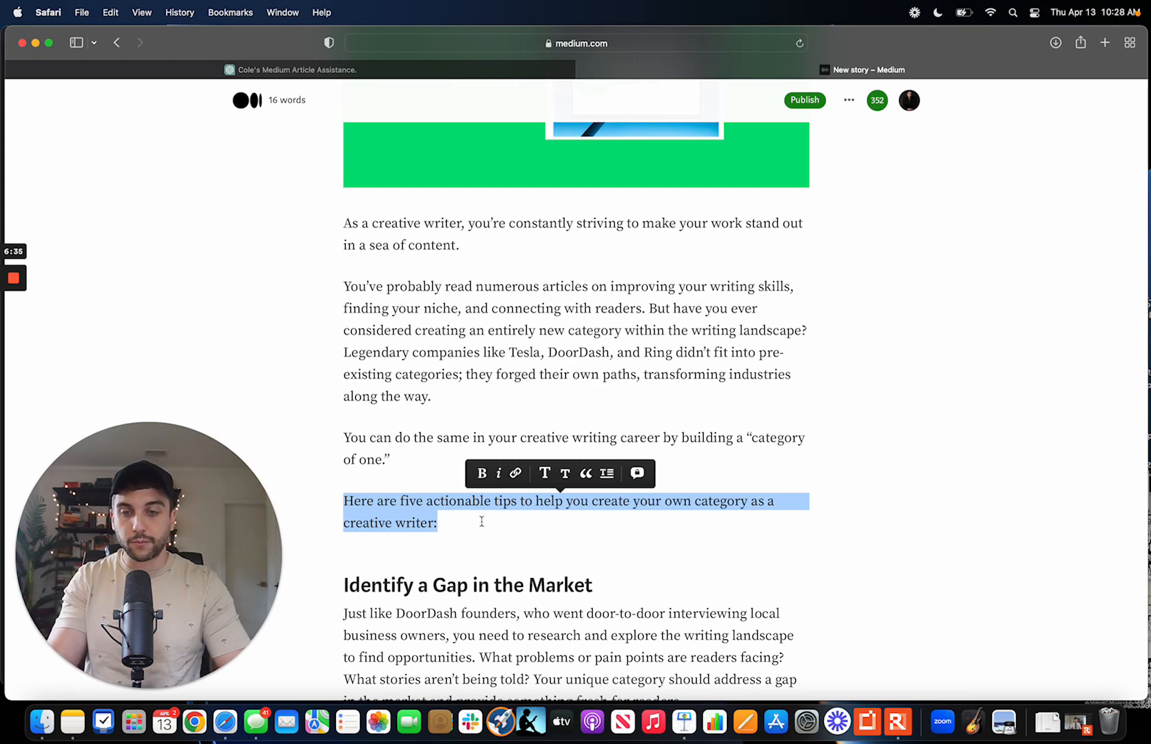
pyautogui.scroll(-3)
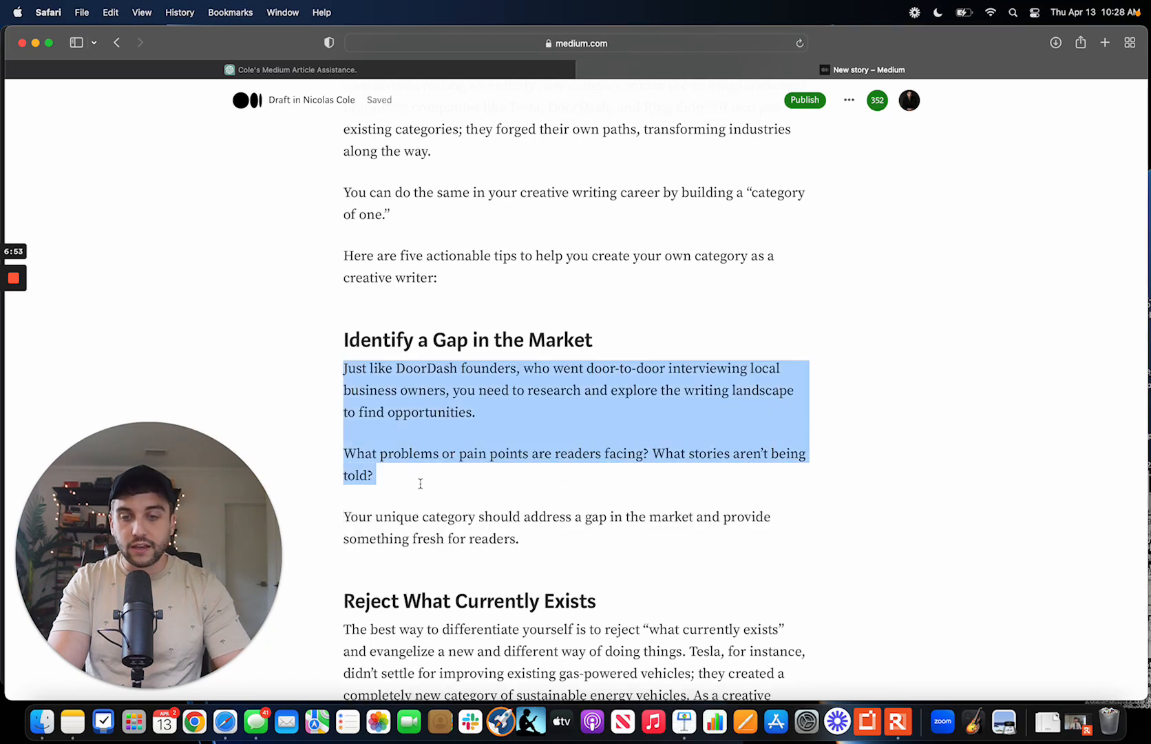
# Insert 'This is category creation 101.' above the DoorDash paragraph and rejoin the questions
pyautogui.click(373, 367)
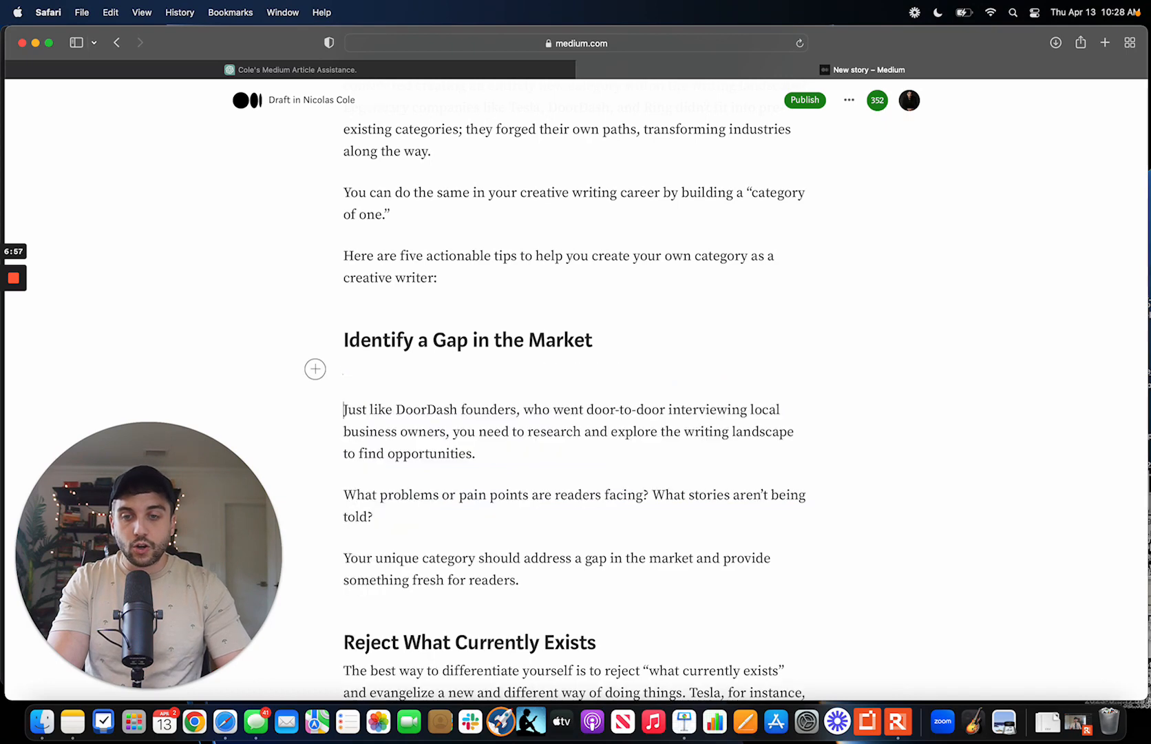
pyautogui.moveTo(349, 504)
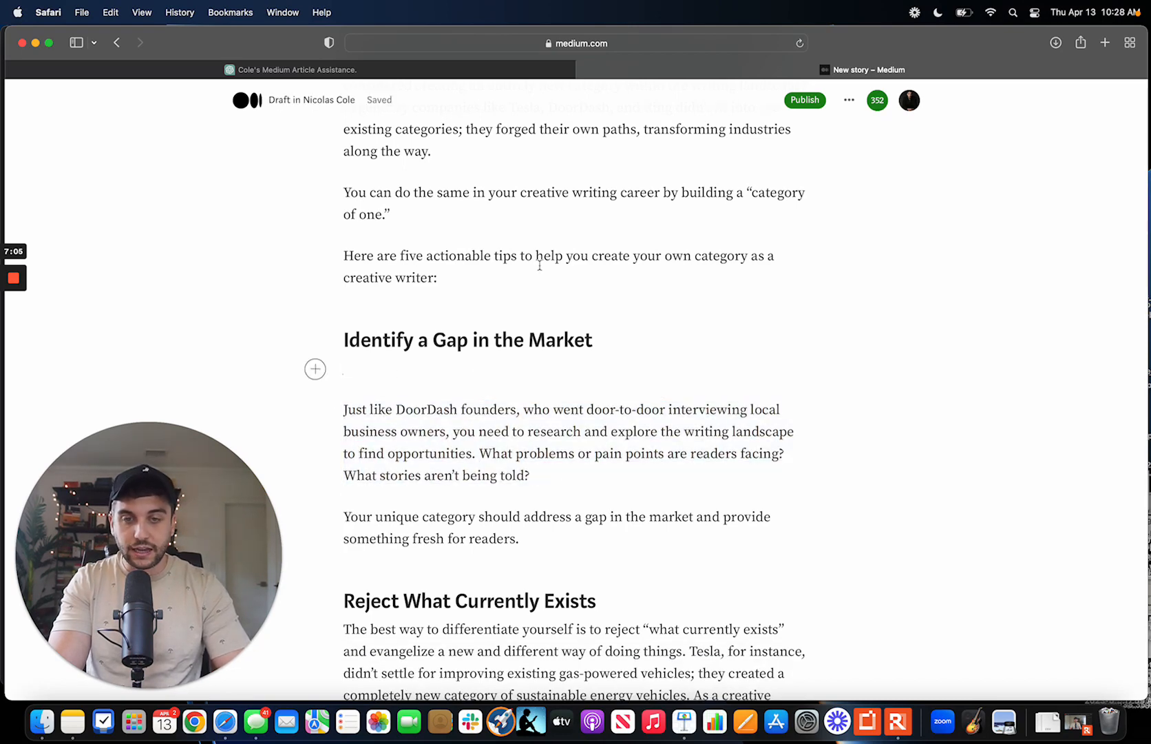
pyautogui.write('This is')
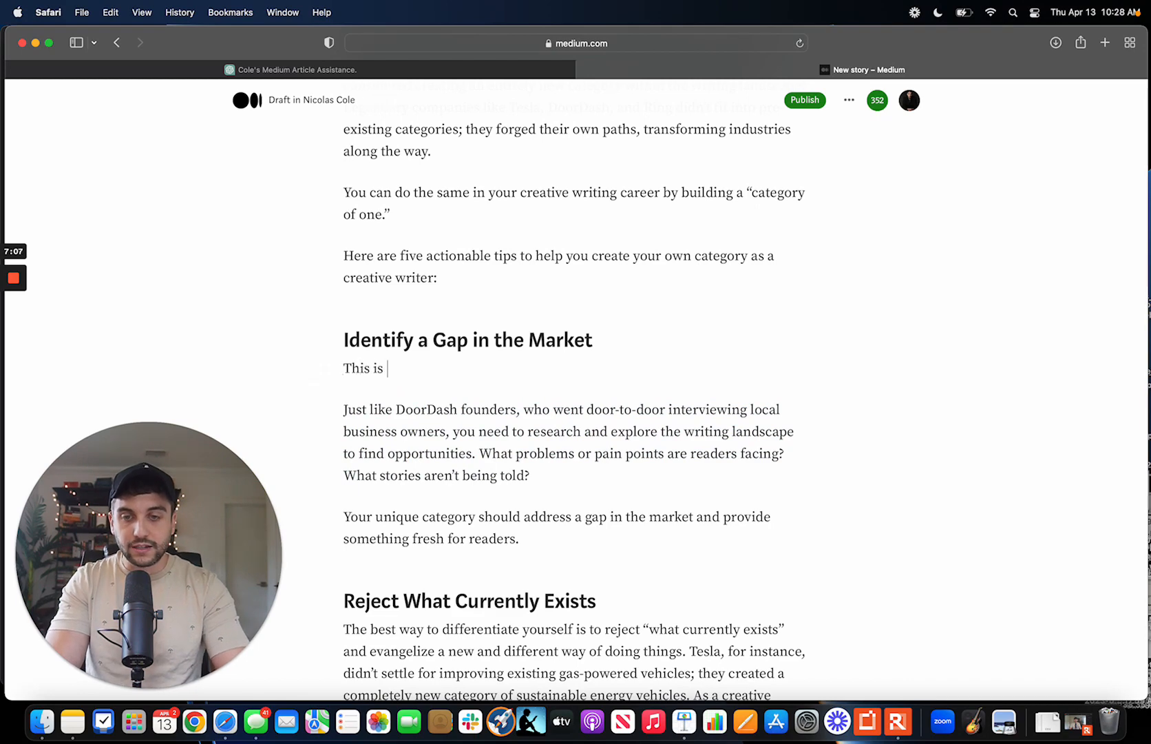
pyautogui.write('category creation 101.')
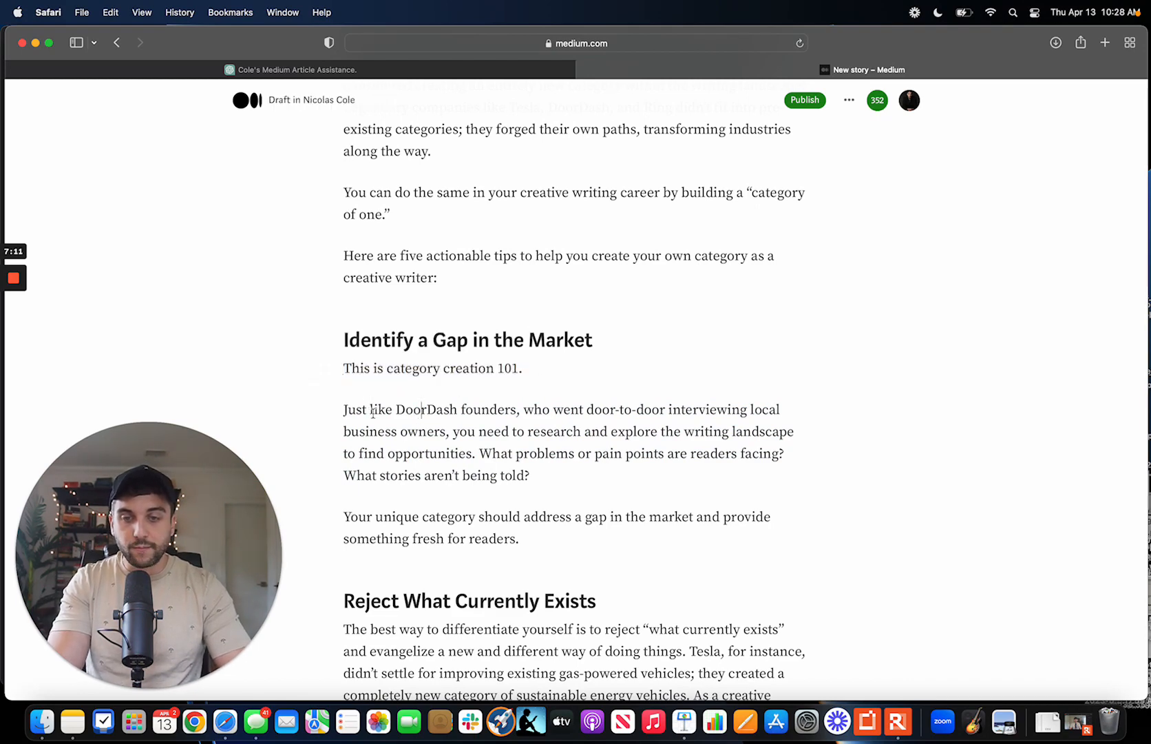
pyautogui.doubleClick(396, 516)
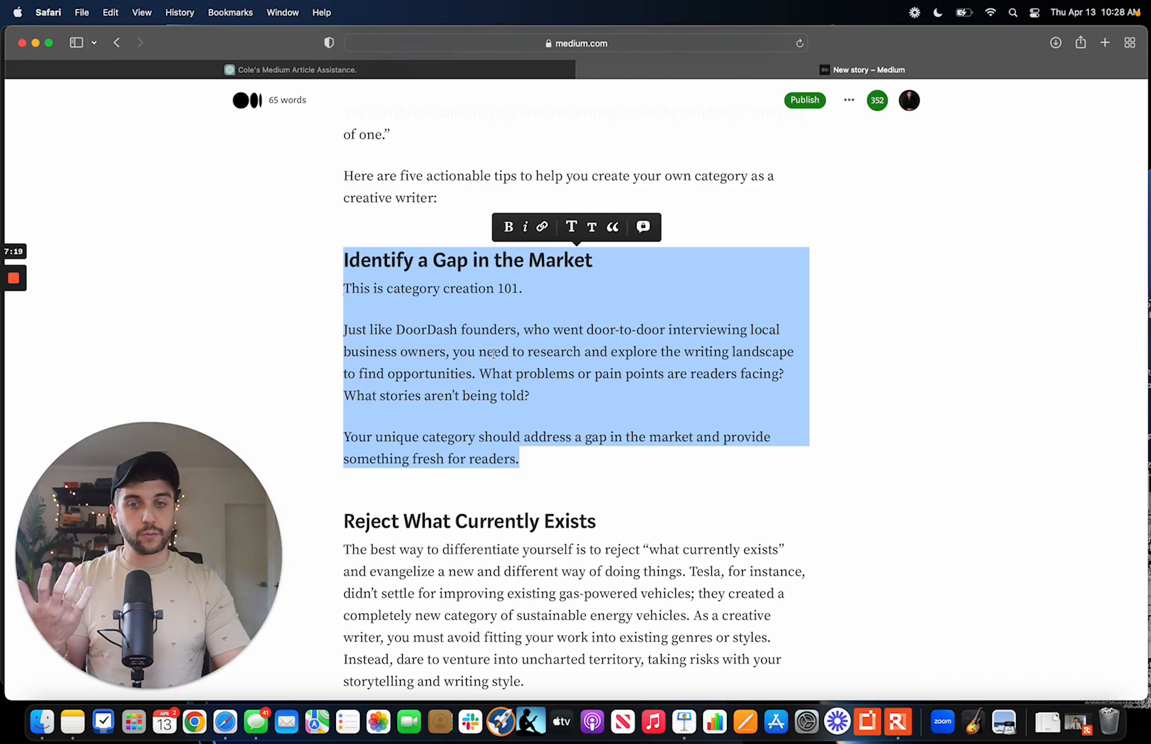
# Break the remaining tips and the Conclusion into short, separate paragraphs
pyautogui.scroll(-3)
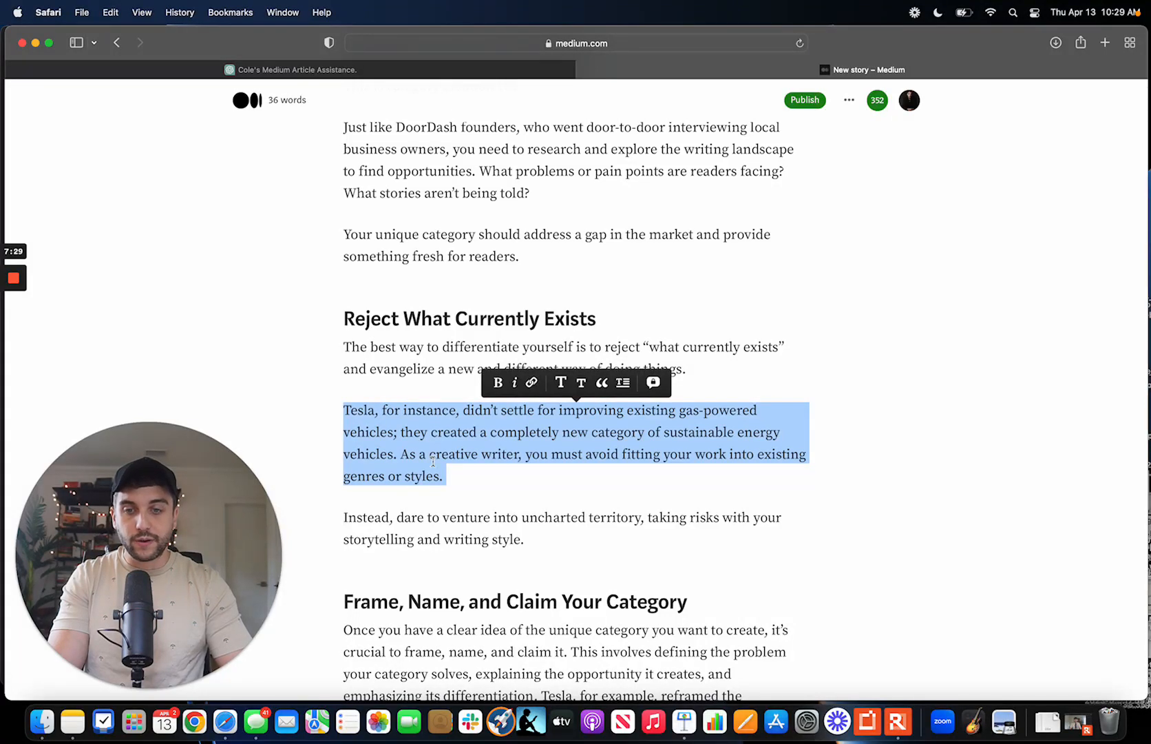
pyautogui.scroll(-3)
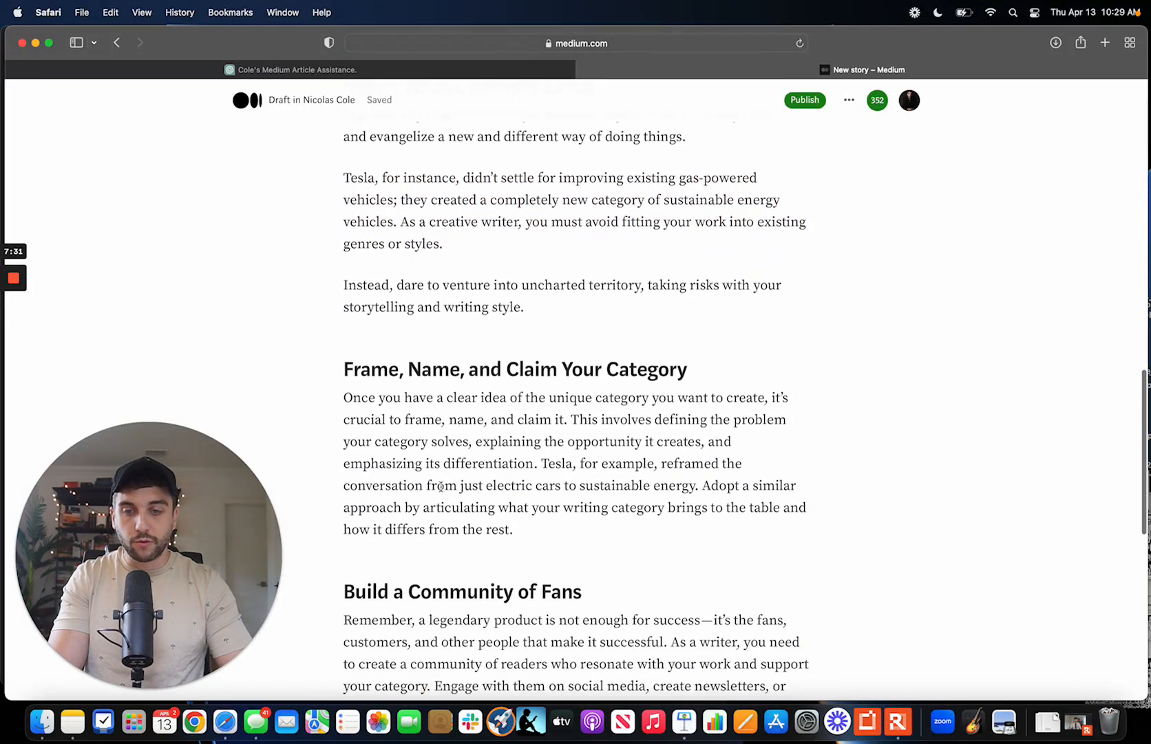
pyautogui.scroll(-3)
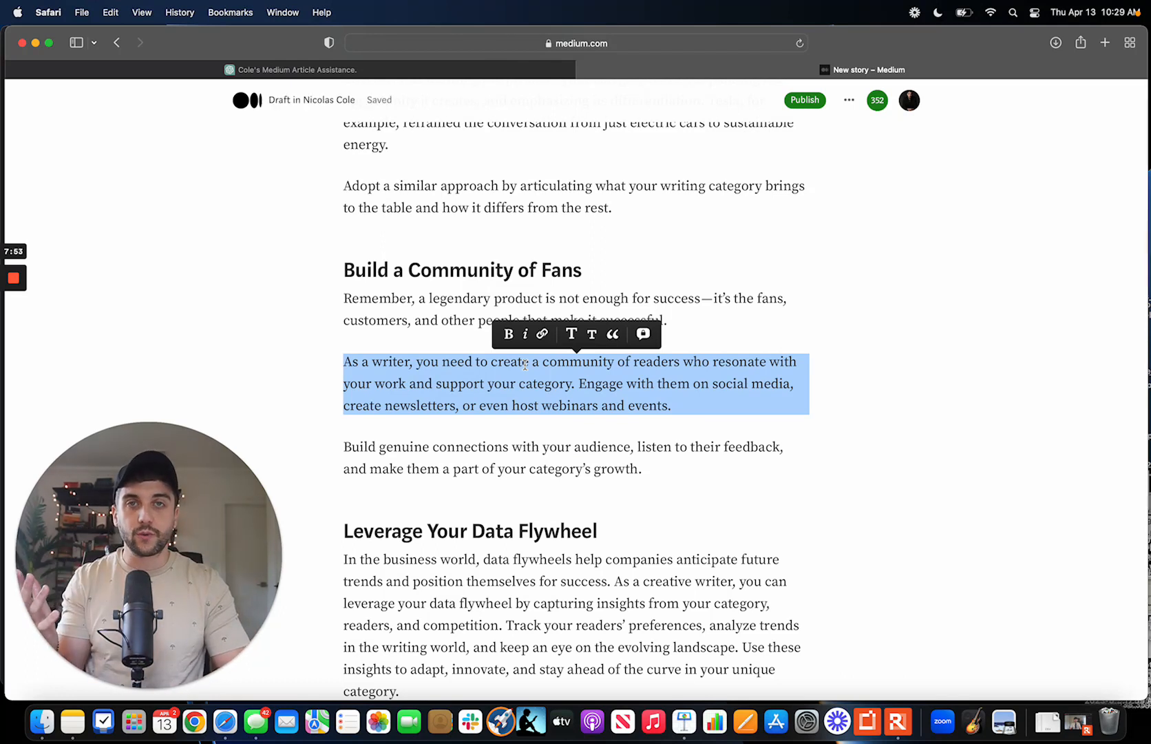
pyautogui.scroll(-3)
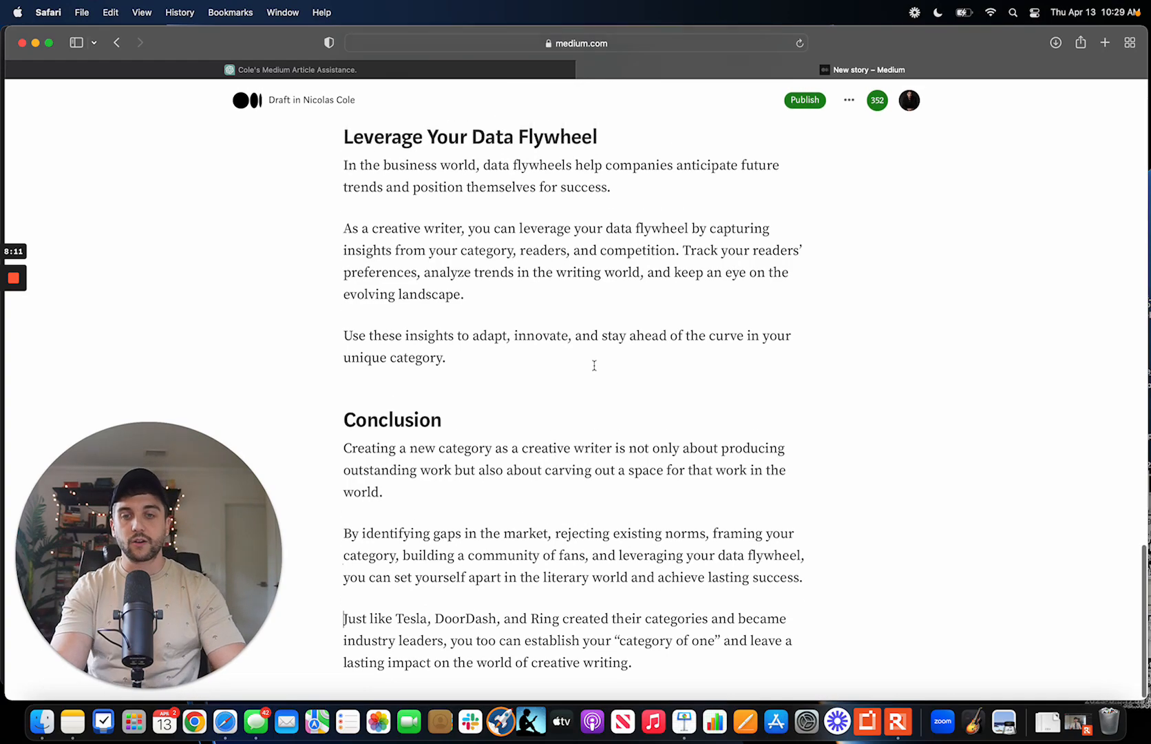
pyautogui.scroll(3)
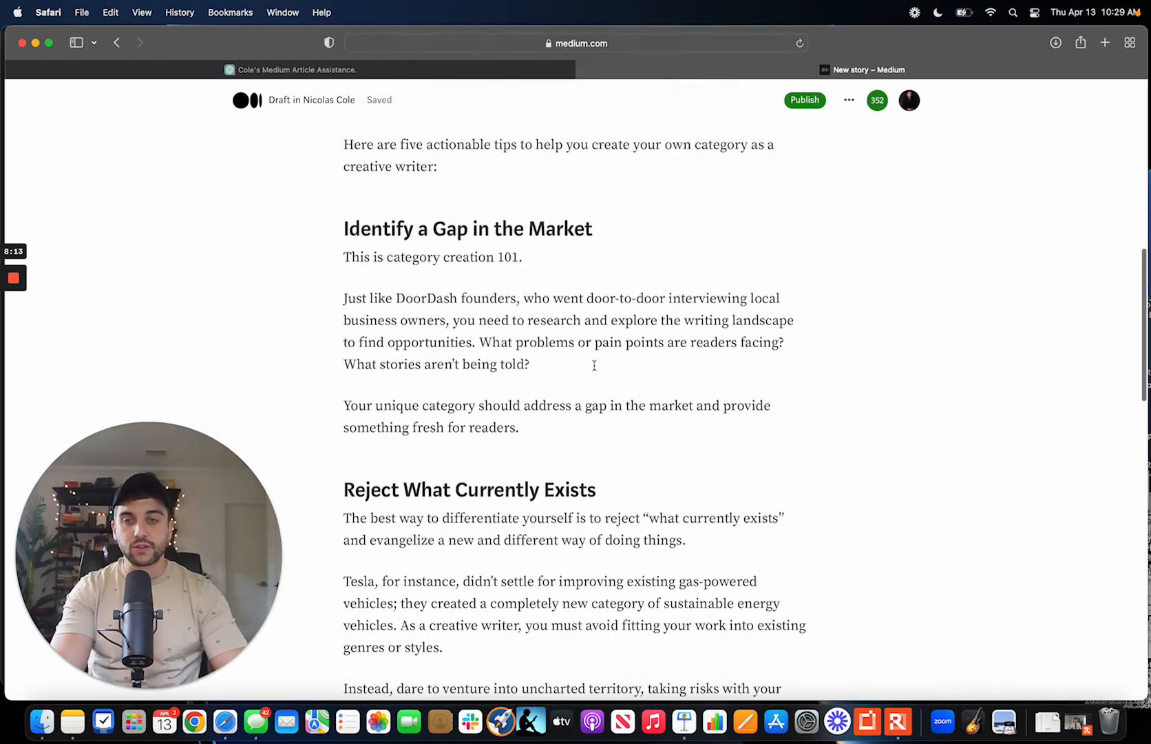
pyautogui.scroll(3)
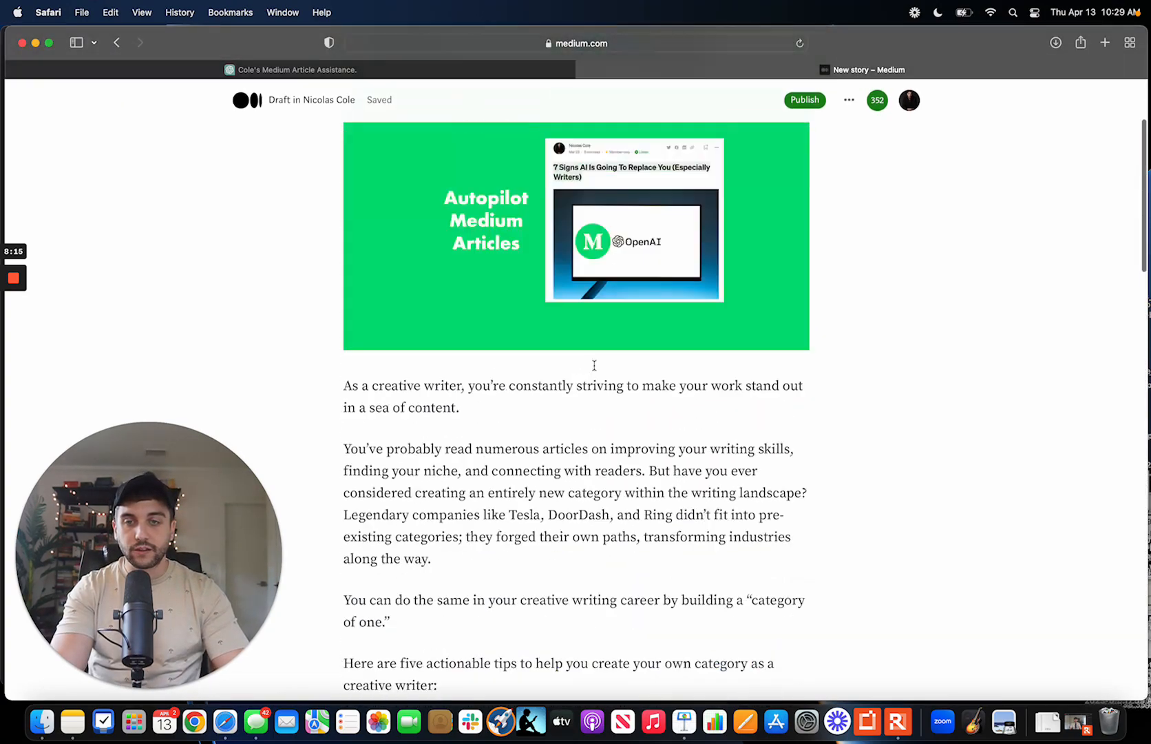
pyautogui.scroll(3)
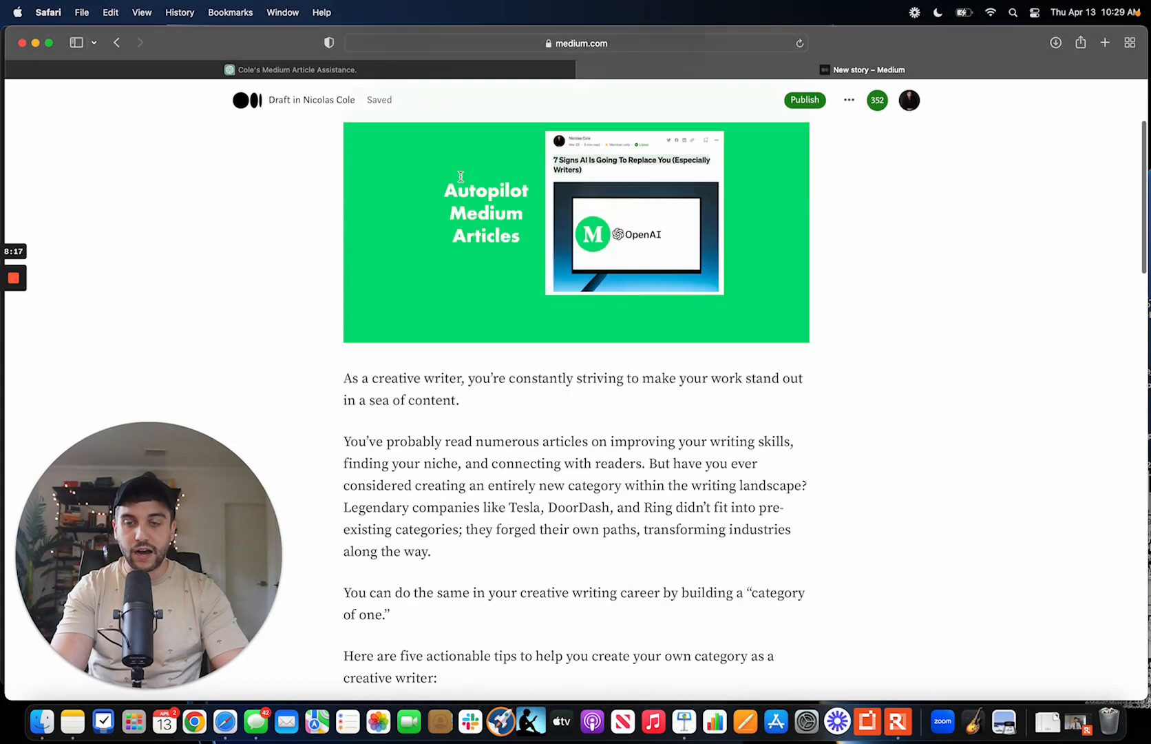
pyautogui.scroll(-3)
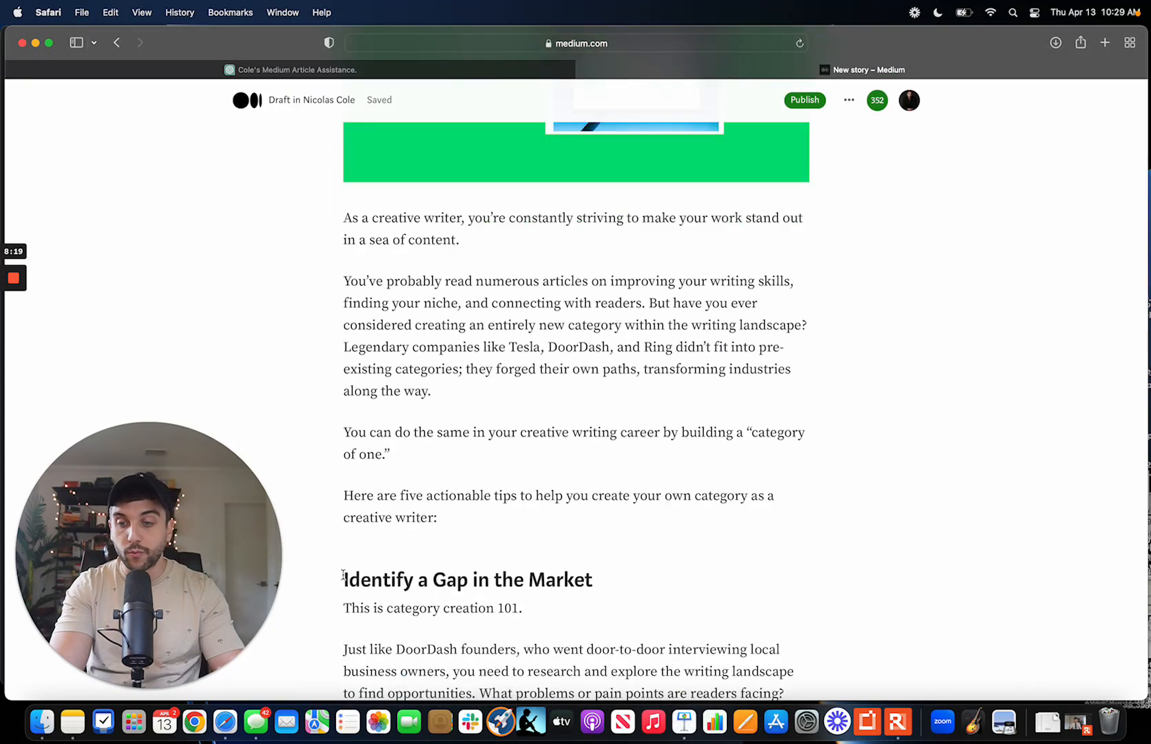
# Prefix the five H1 tip headings with '1.' through '5.'
pyautogui.scroll(-3)
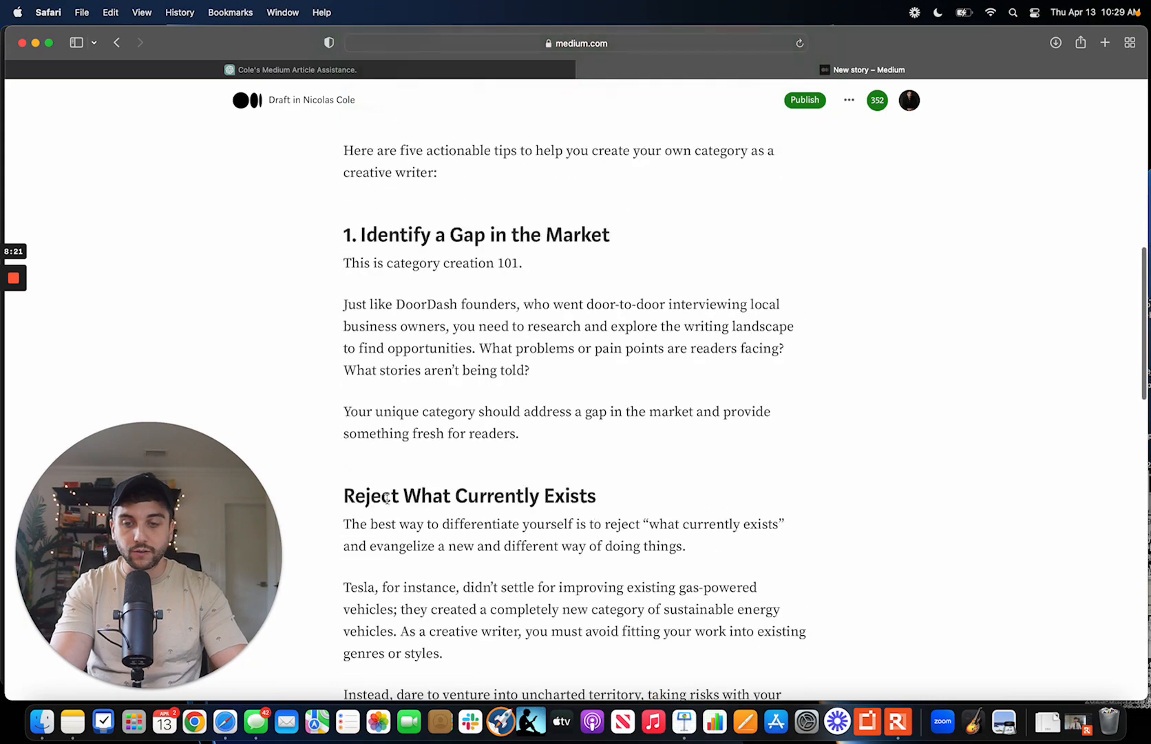
pyautogui.scroll(-3)
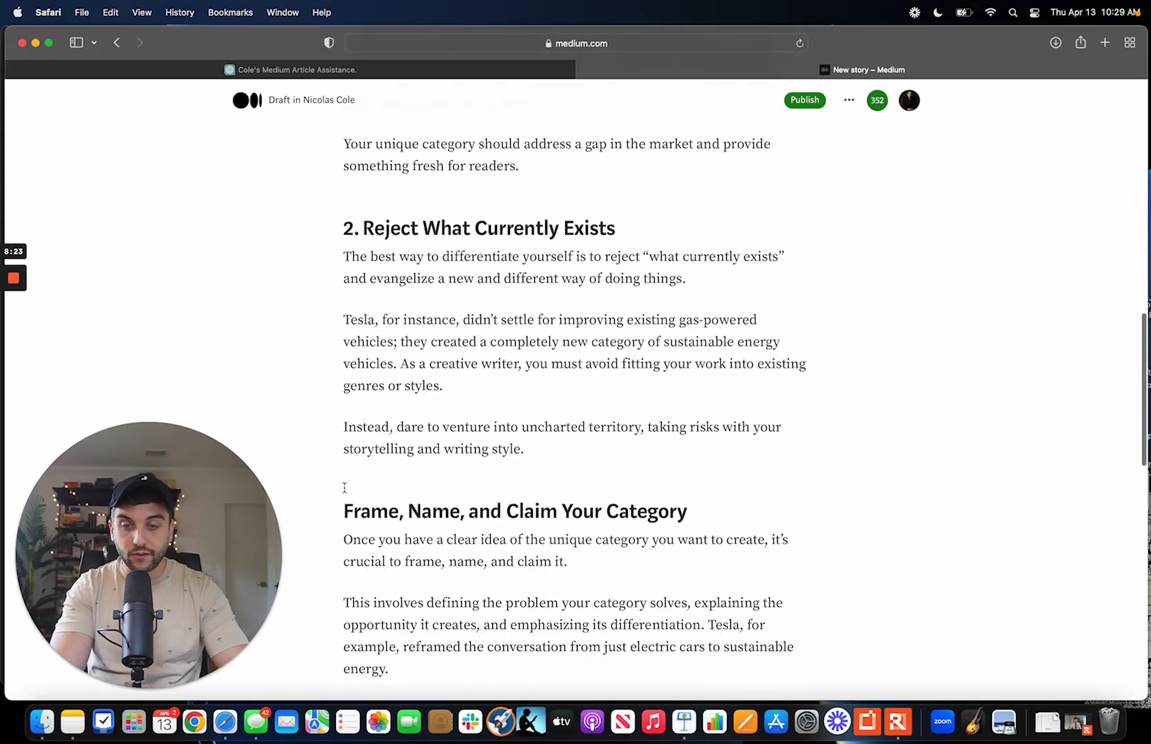
pyautogui.scroll(-3)
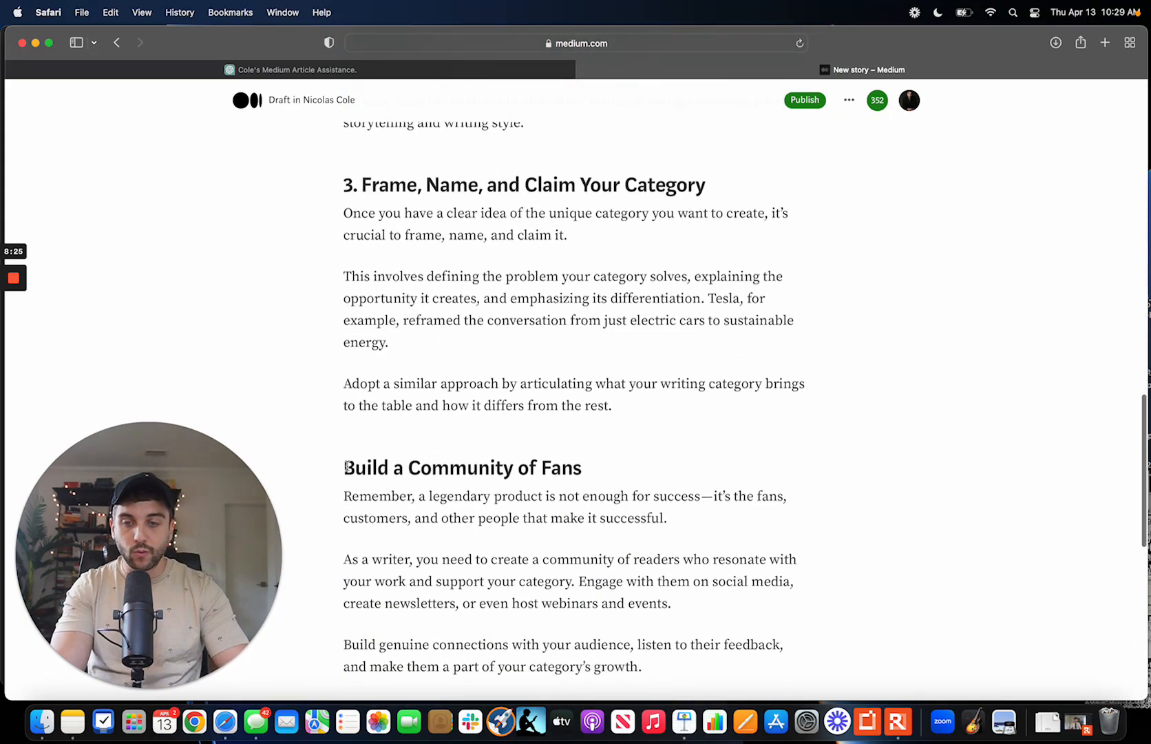
pyautogui.scroll(-3)
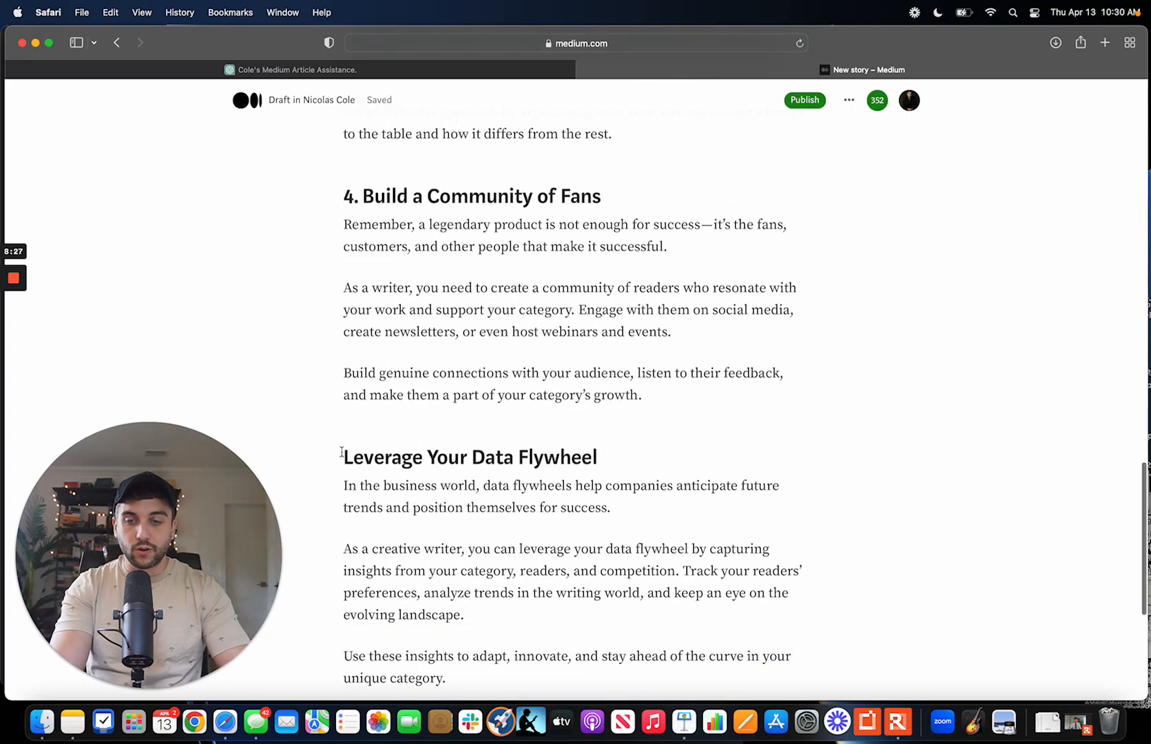
pyautogui.scroll(-3)
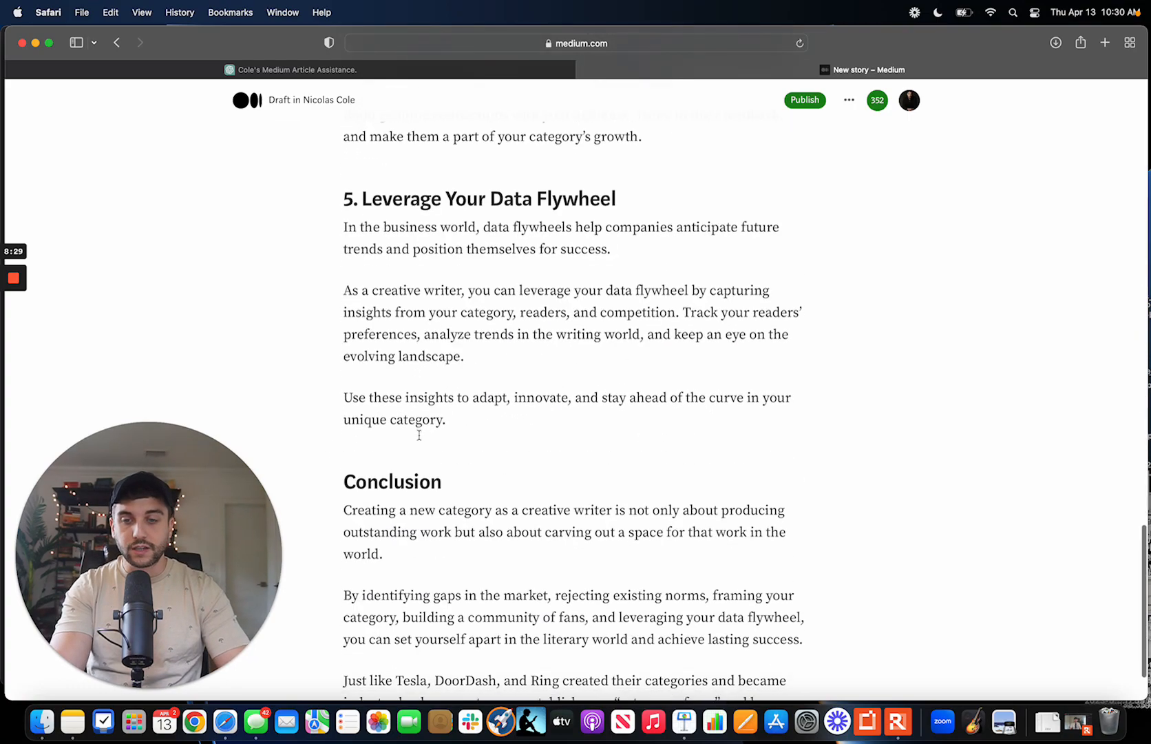
pyautogui.scroll(3)
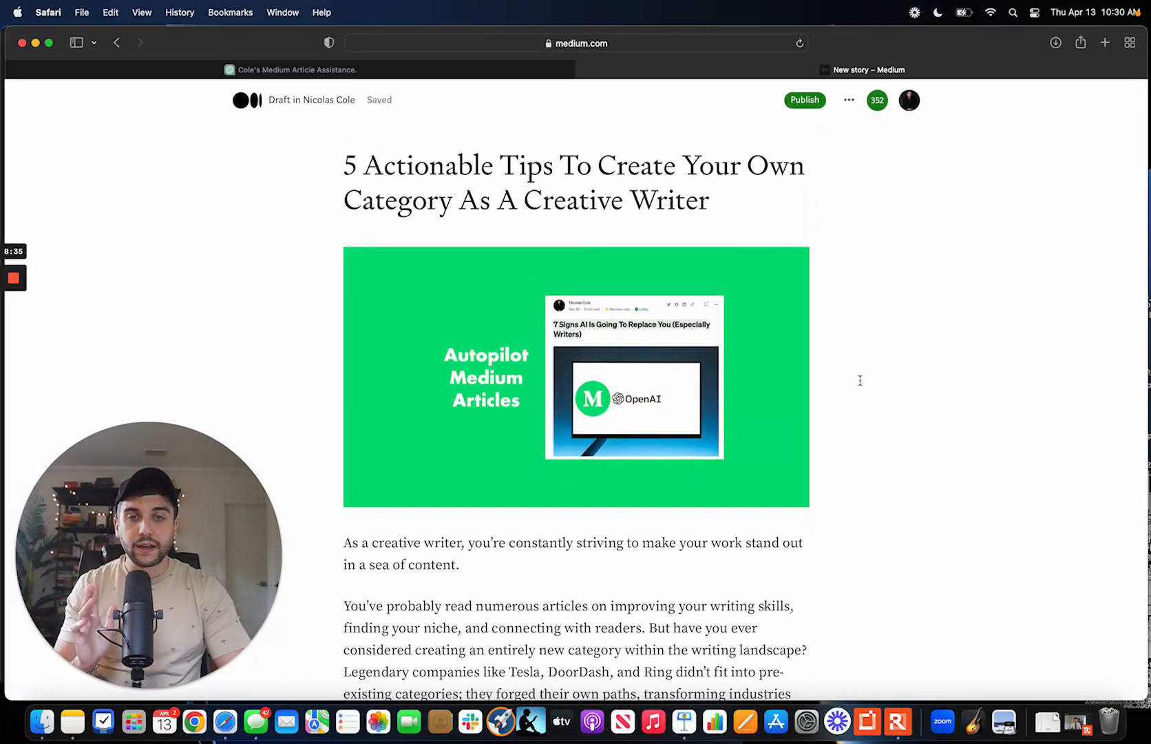
pyautogui.scroll(-3)
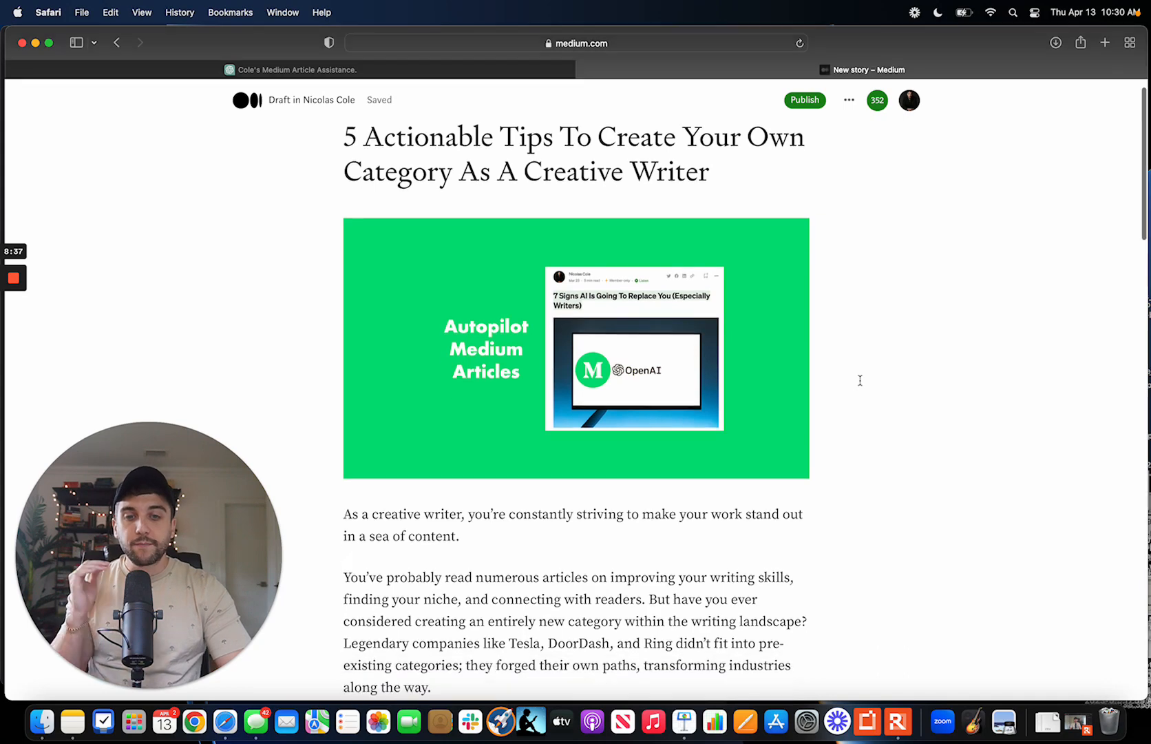
pyautogui.scroll(-3)
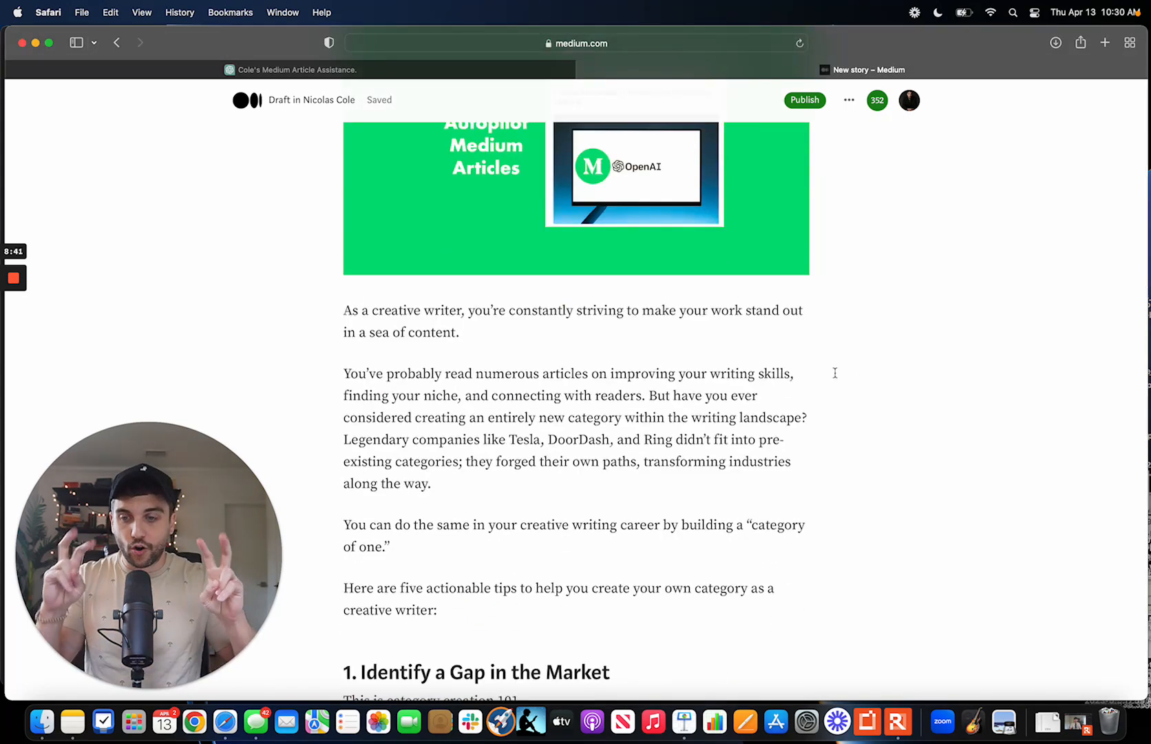
# Review tip 1's original wording in ChatGPT, deselect it, and return to the Medium draft
pyautogui.click(296, 70)
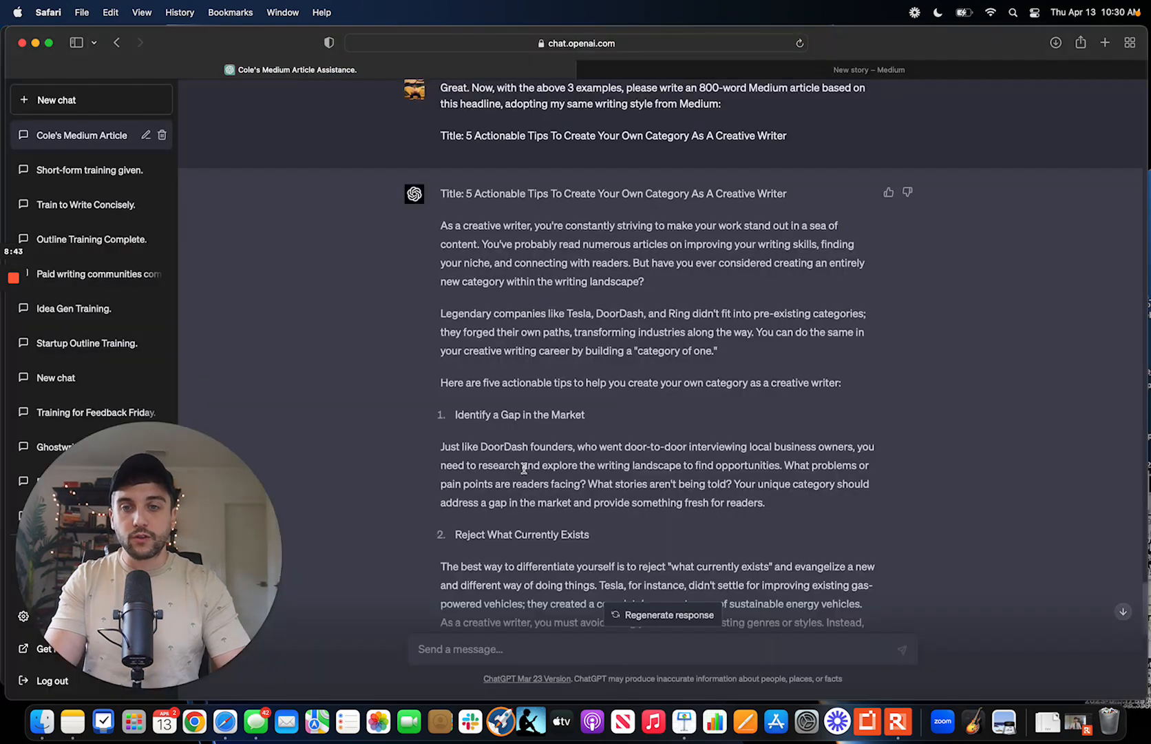
pyautogui.scroll(-3)
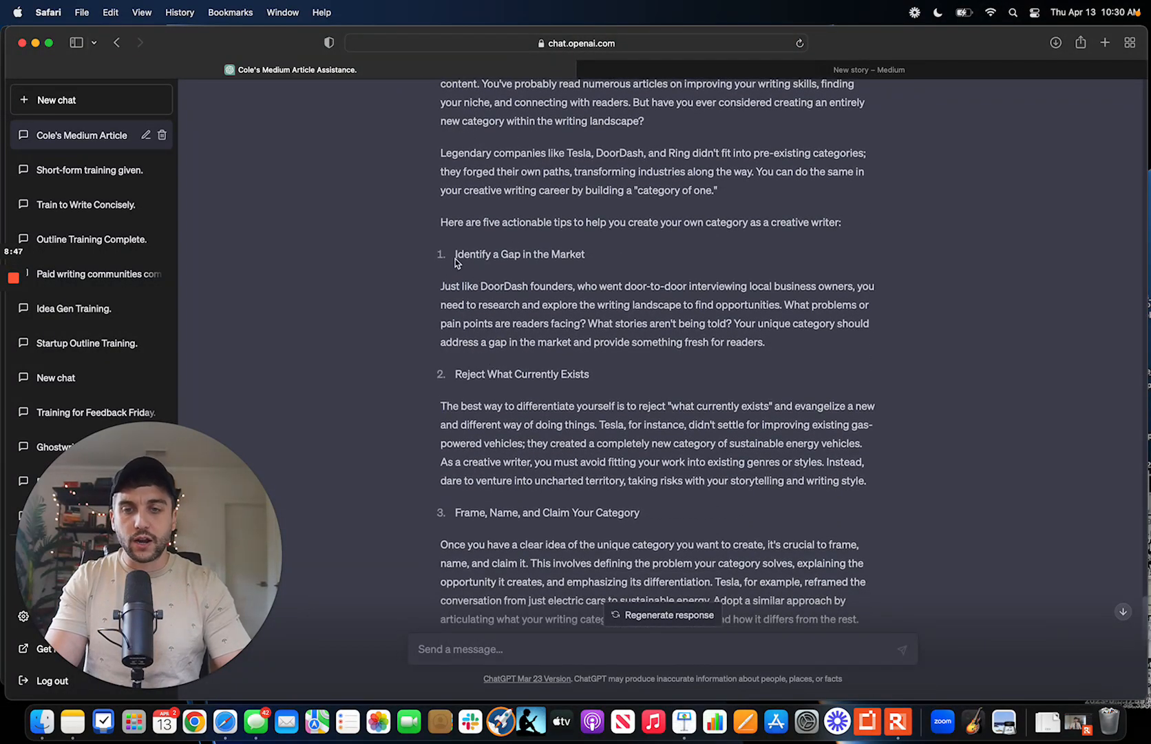
pyautogui.moveTo(793, 355)
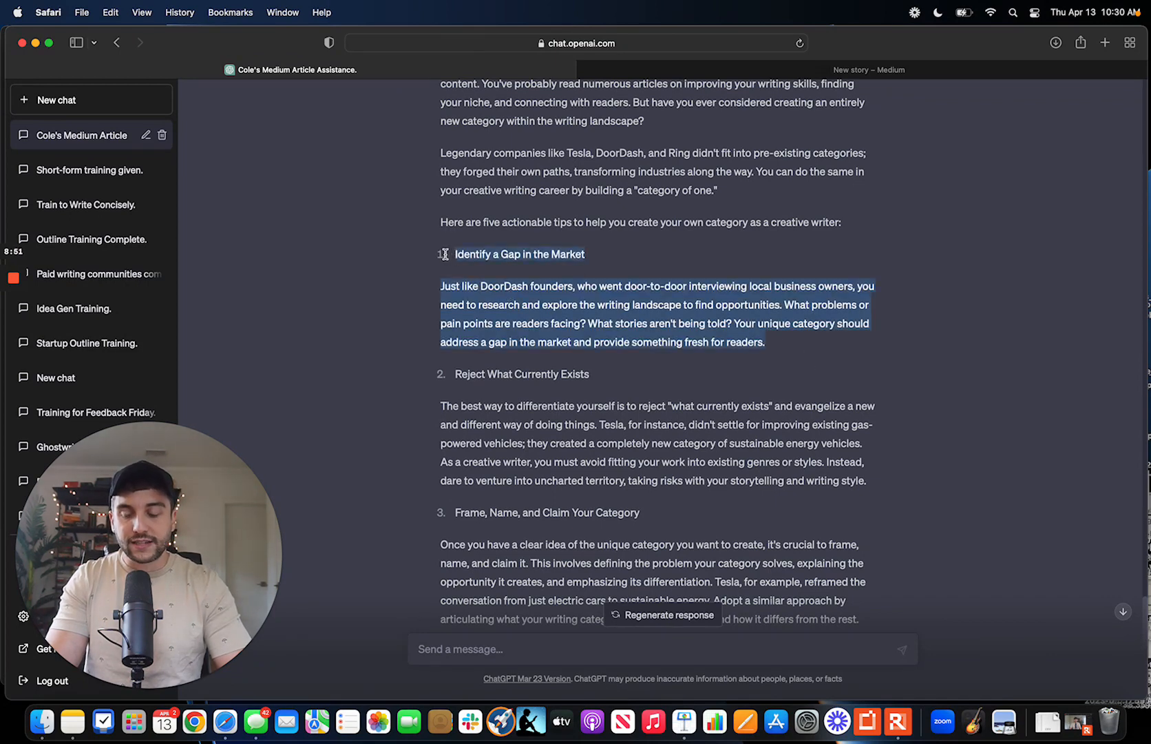
pyautogui.moveTo(600, 398)
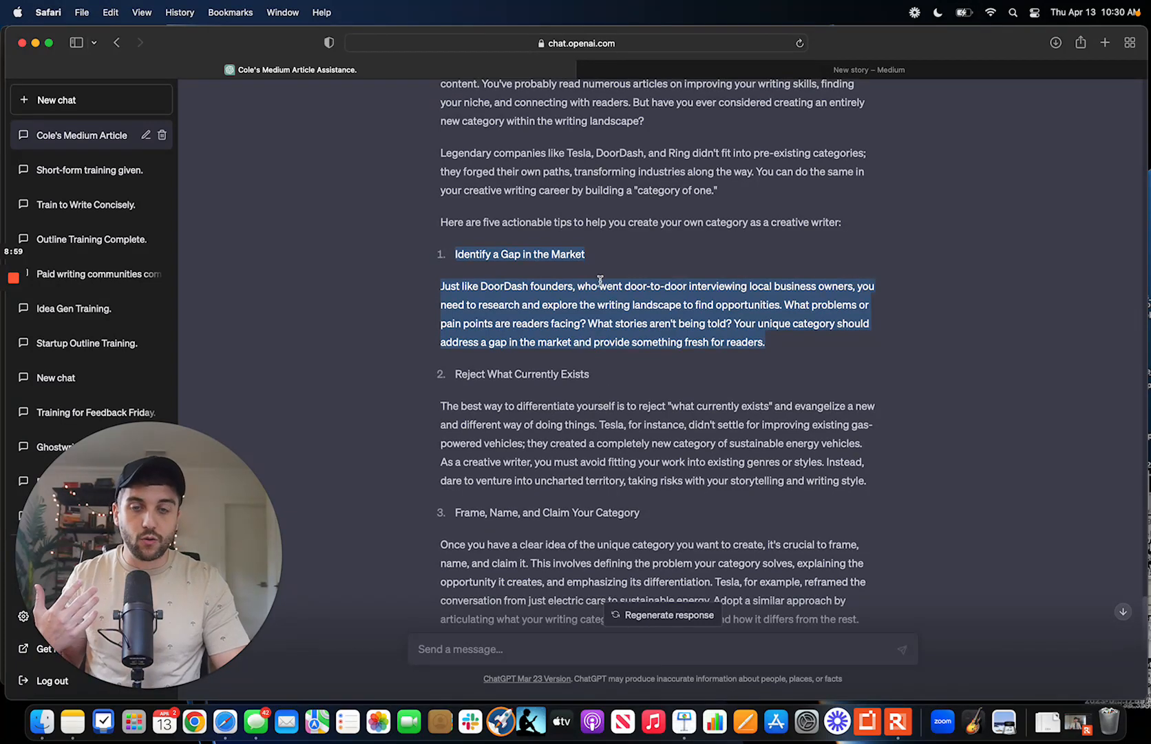
pyautogui.click(587, 298)
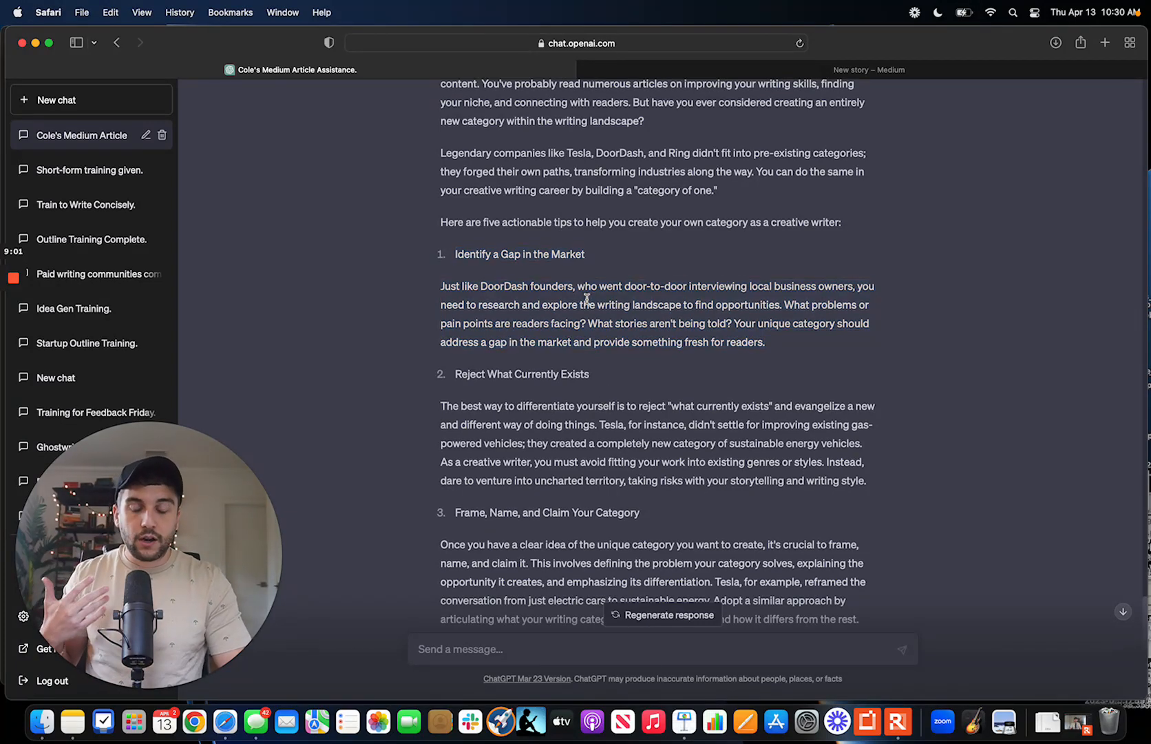
pyautogui.moveTo(660, 113)
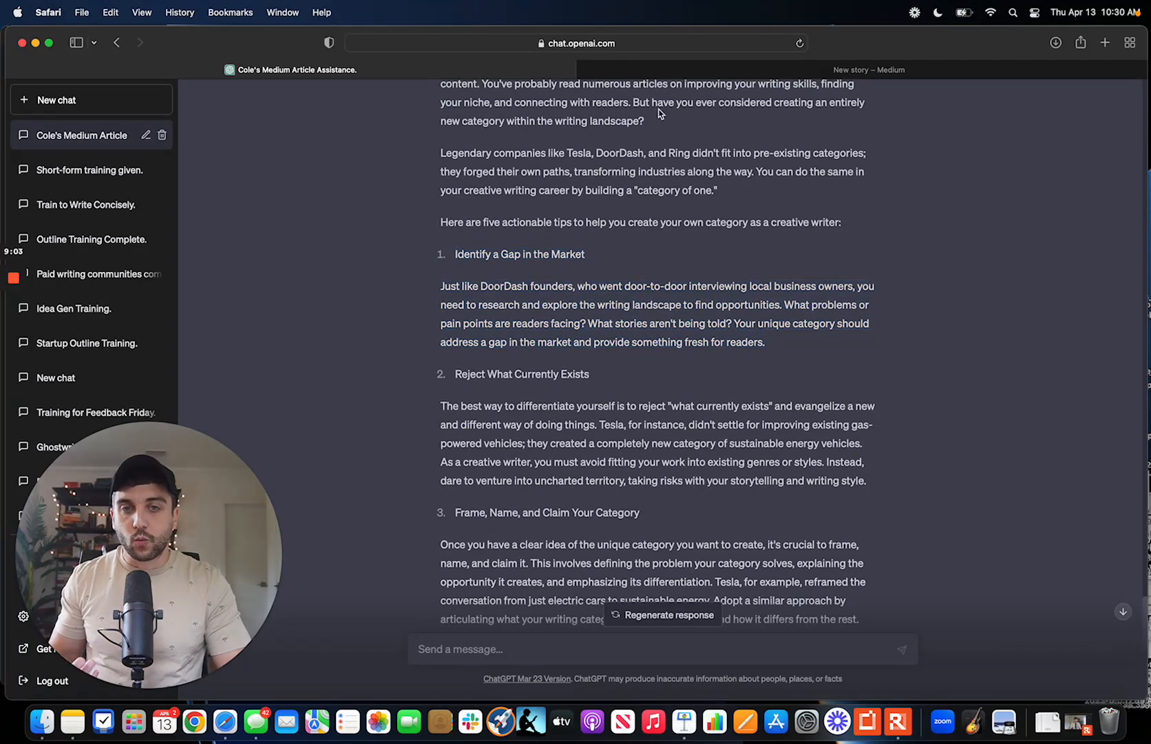
pyautogui.click(870, 69)
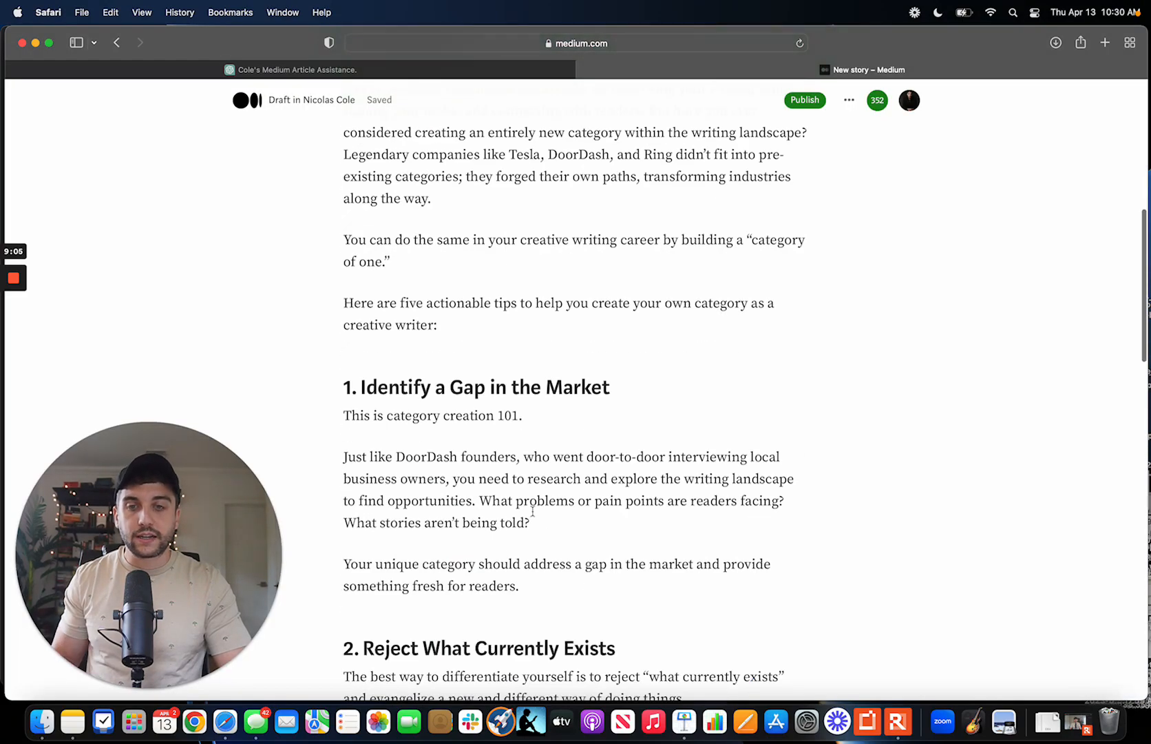
pyautogui.scroll(-3)
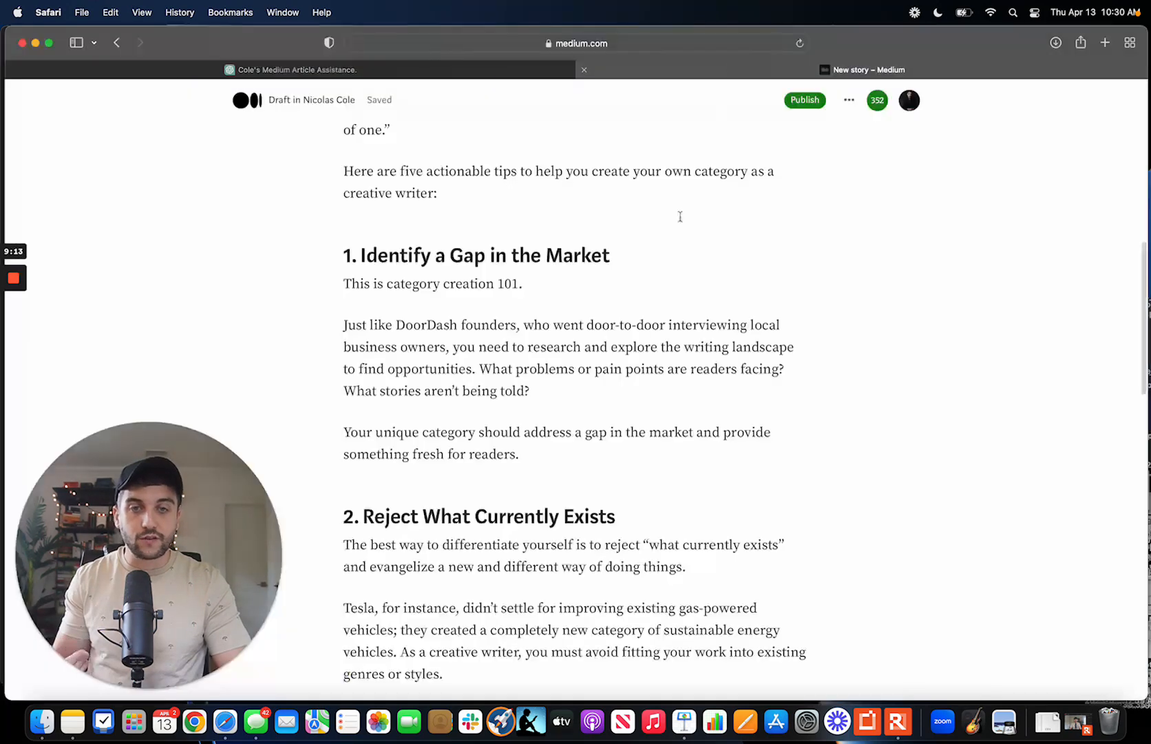
pyautogui.scroll(-3)
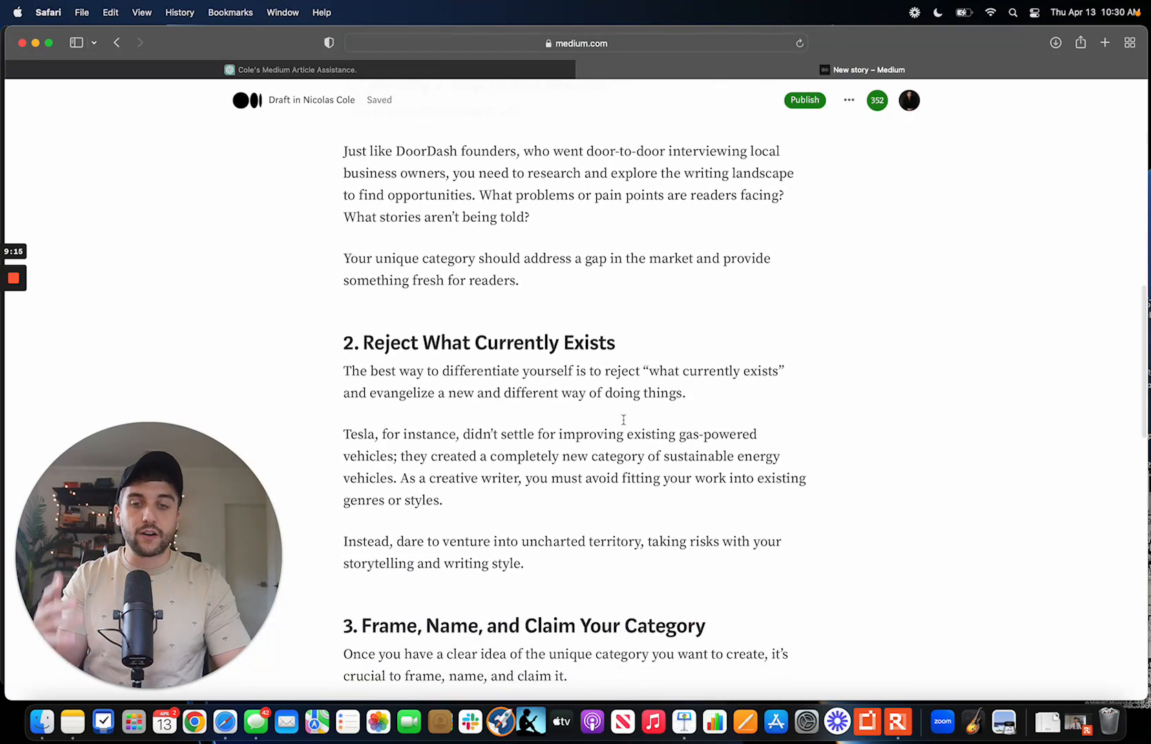
pyautogui.doubleClick(480, 343)
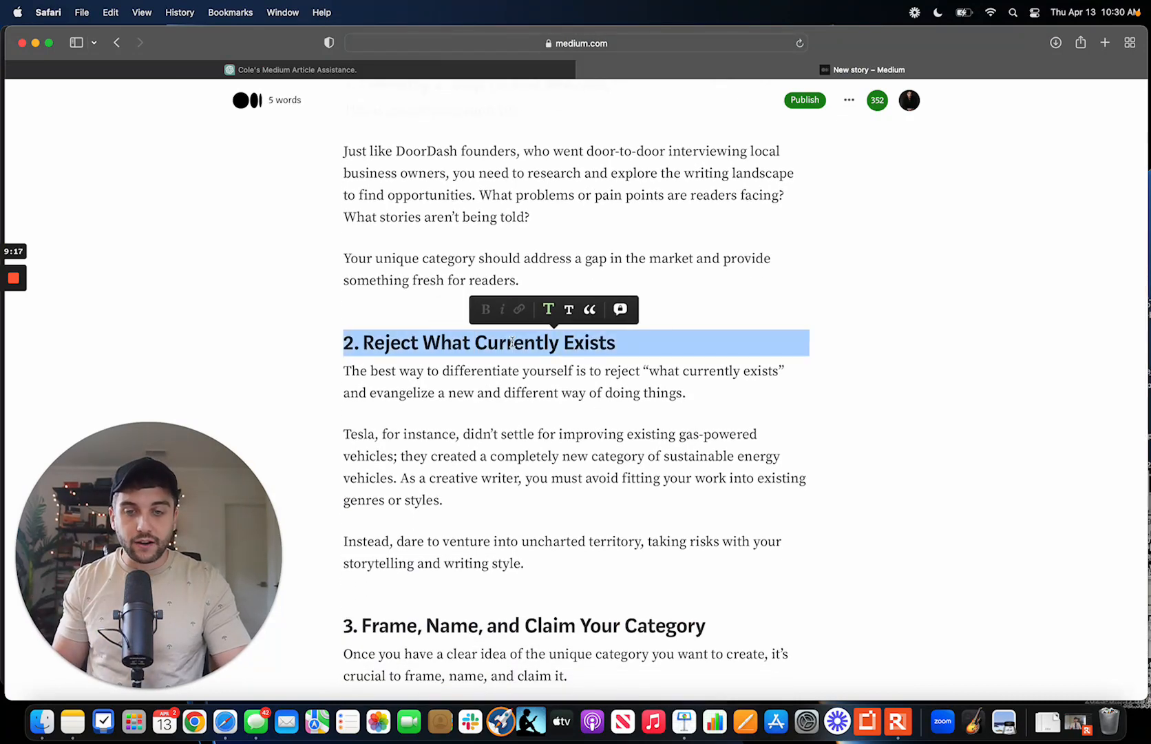
pyautogui.click(296, 70)
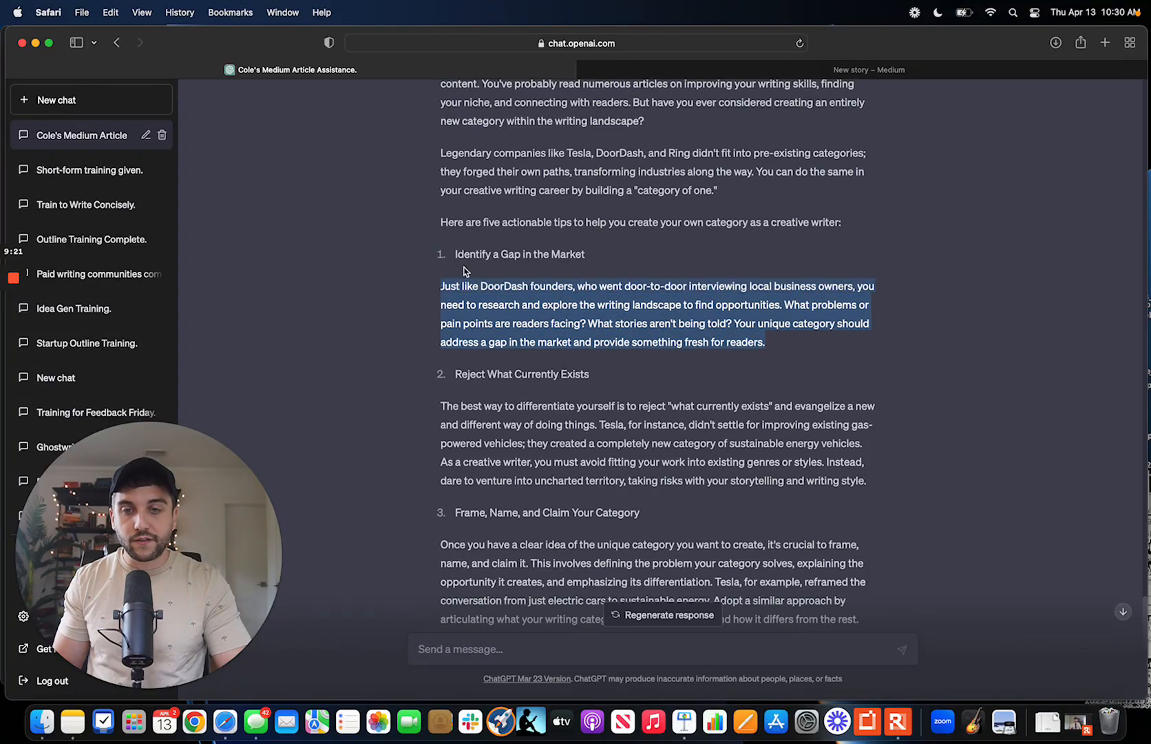
pyautogui.click(869, 70)
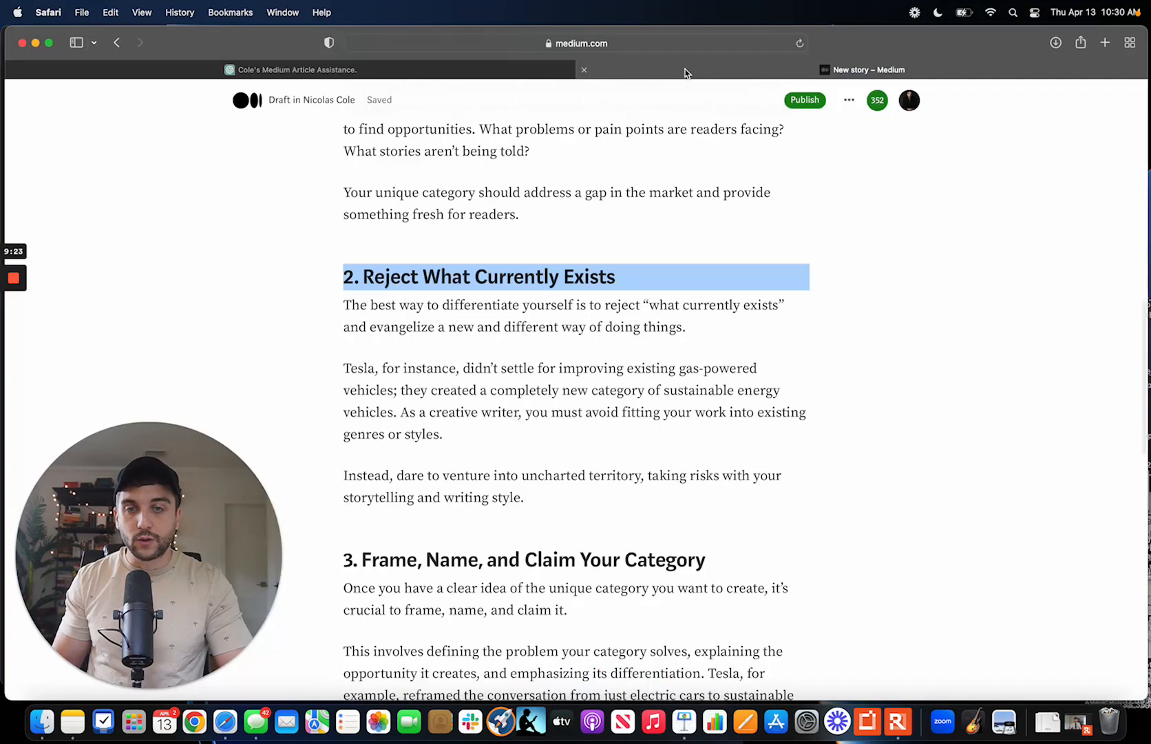
# Add a bold 'Quick Tesla Case Study, for example:' line under tips 2 and 3
pyautogui.click(444, 434)
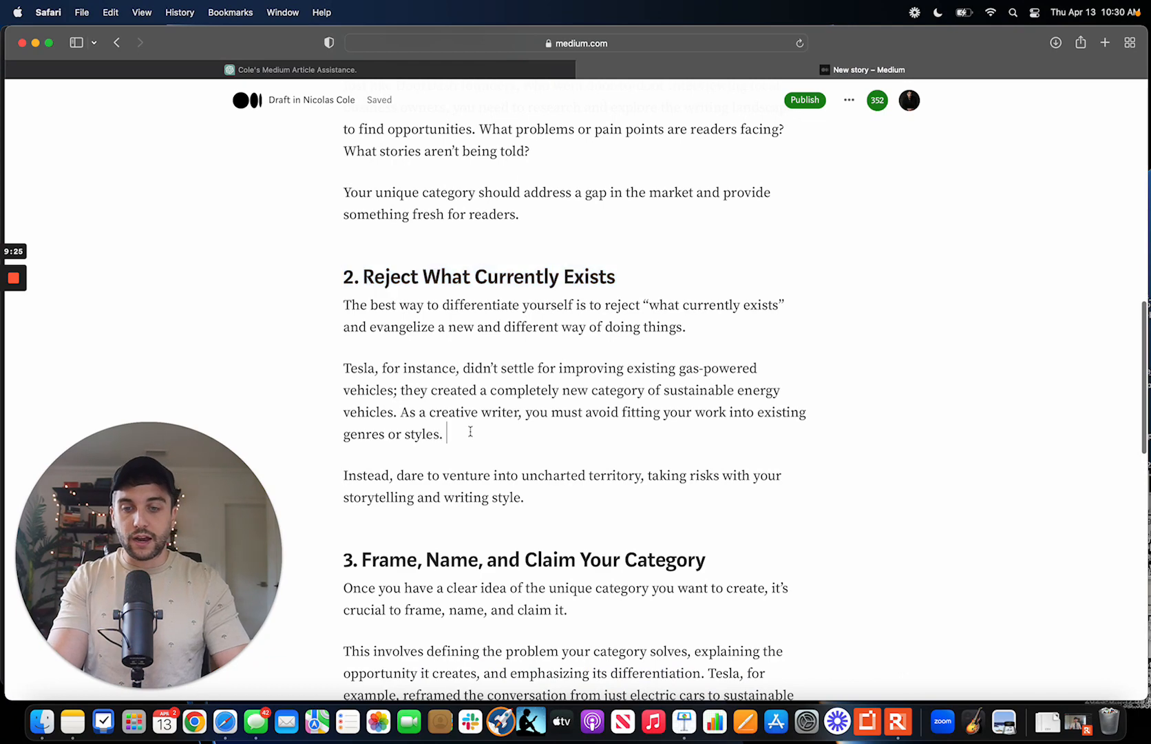
pyautogui.write('Quick Tesla Case STud')
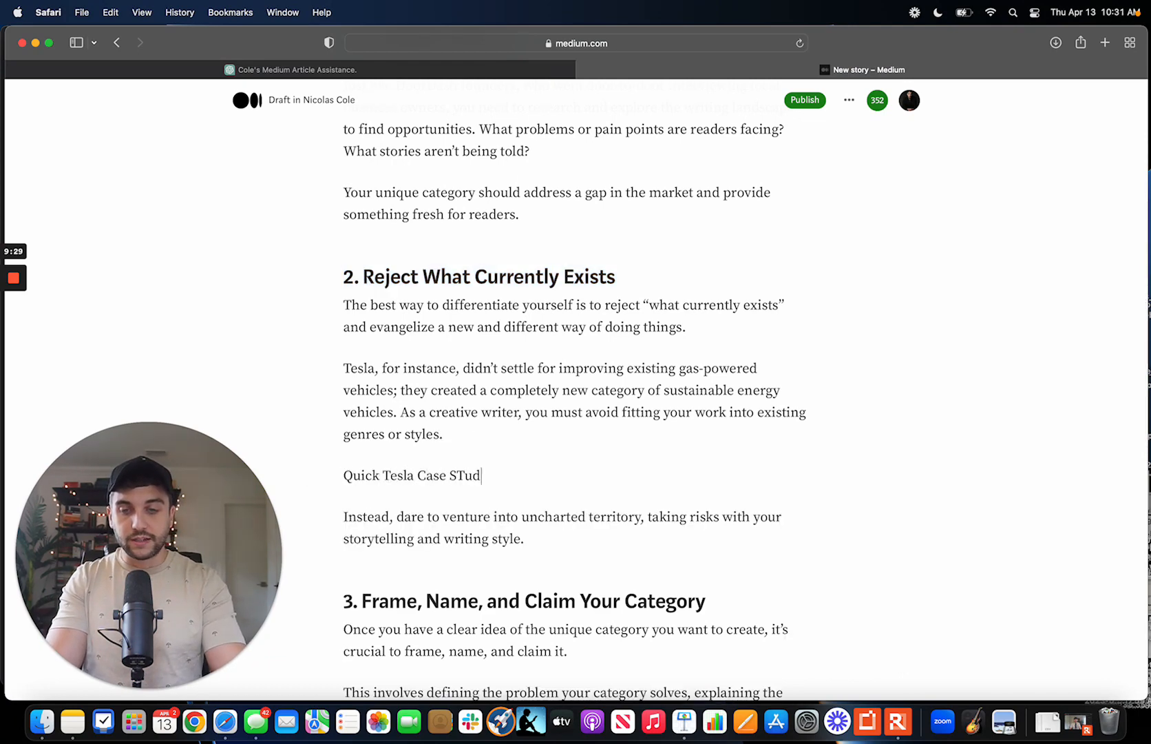
pyautogui.write('y, for exam')
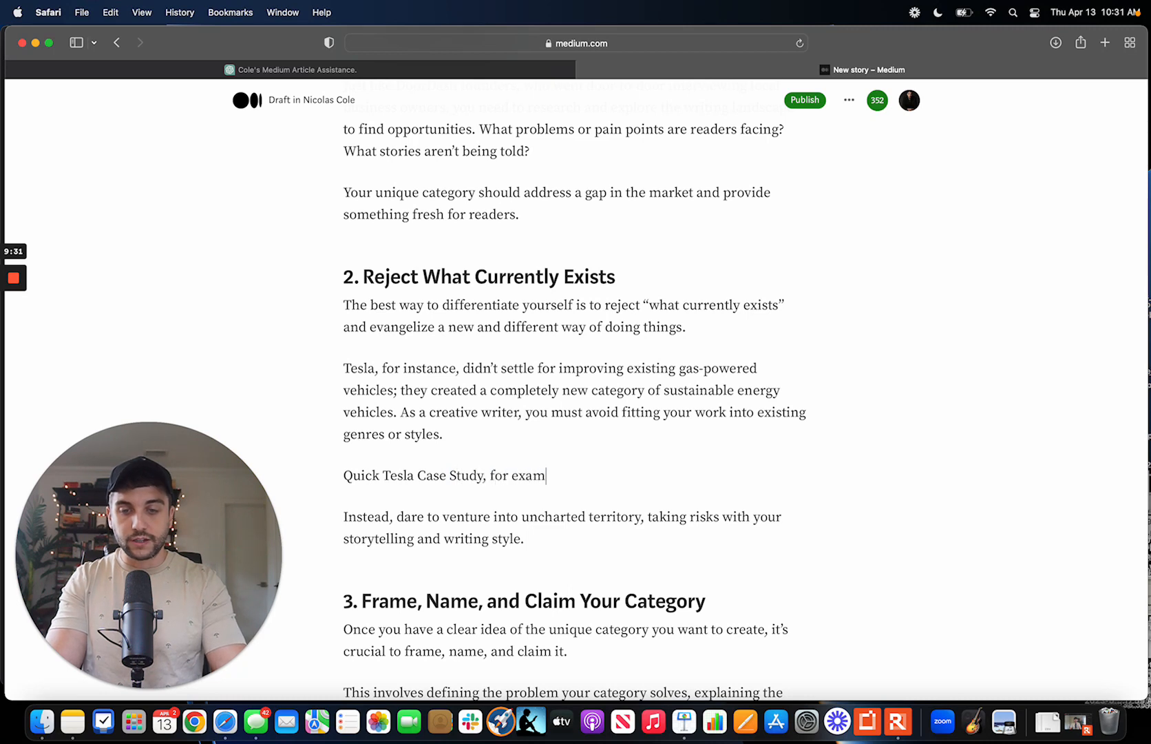
pyautogui.doubleClick(499, 475)
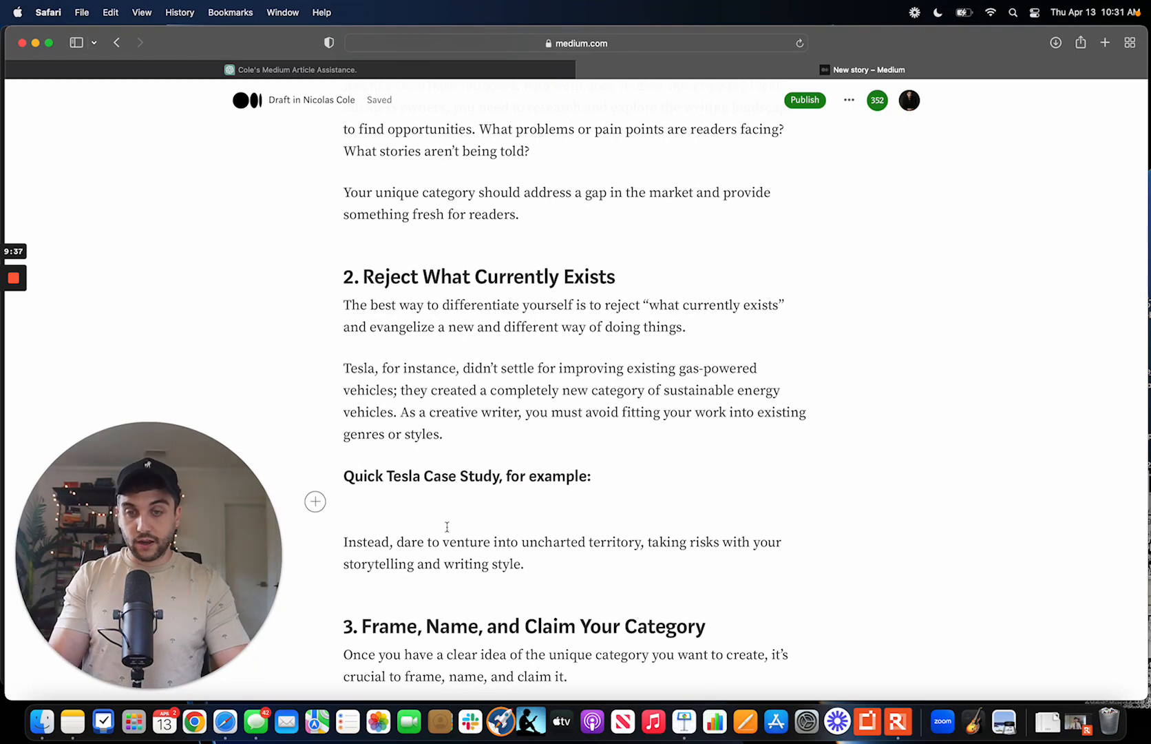
pyautogui.scroll(-3)
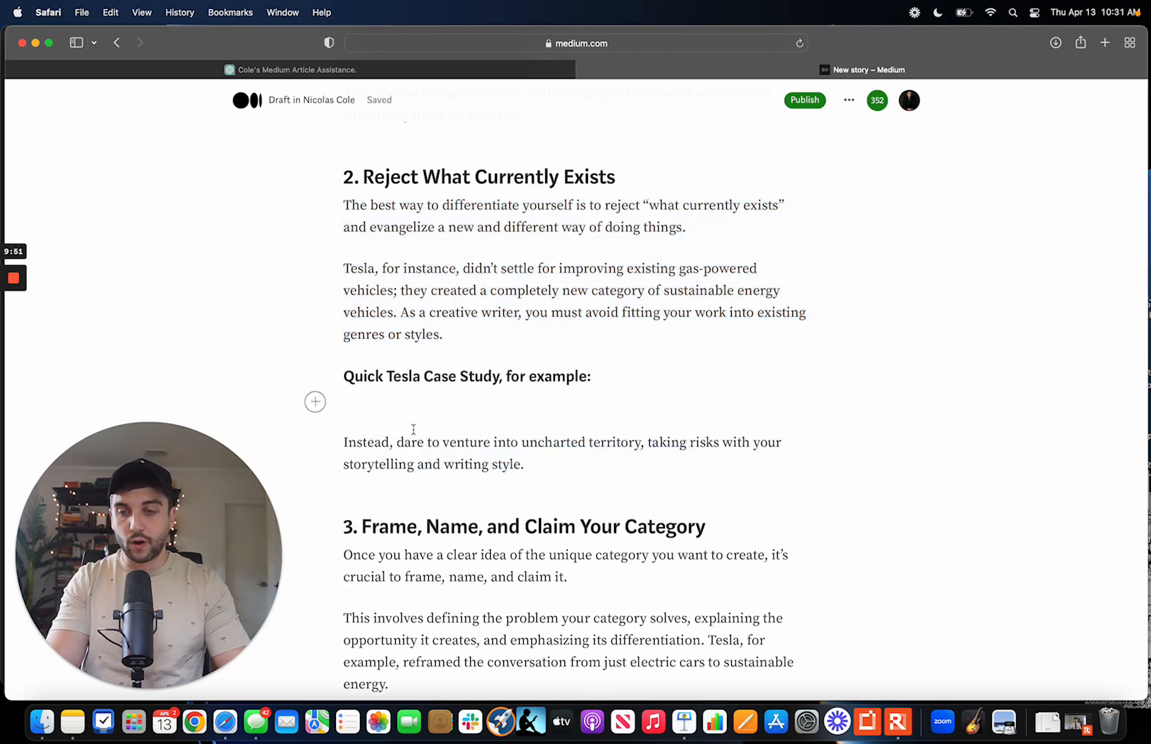
pyautogui.scroll(-3)
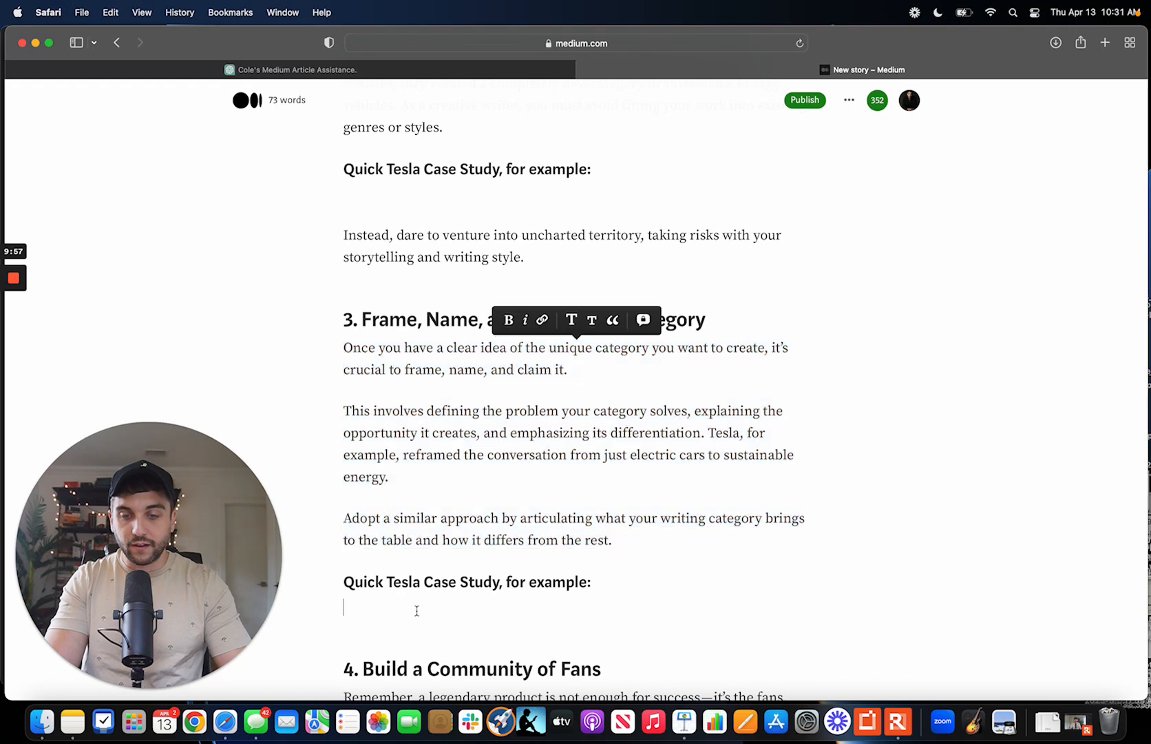
# Scroll further down the Medium draft
pyautogui.scroll(-3)
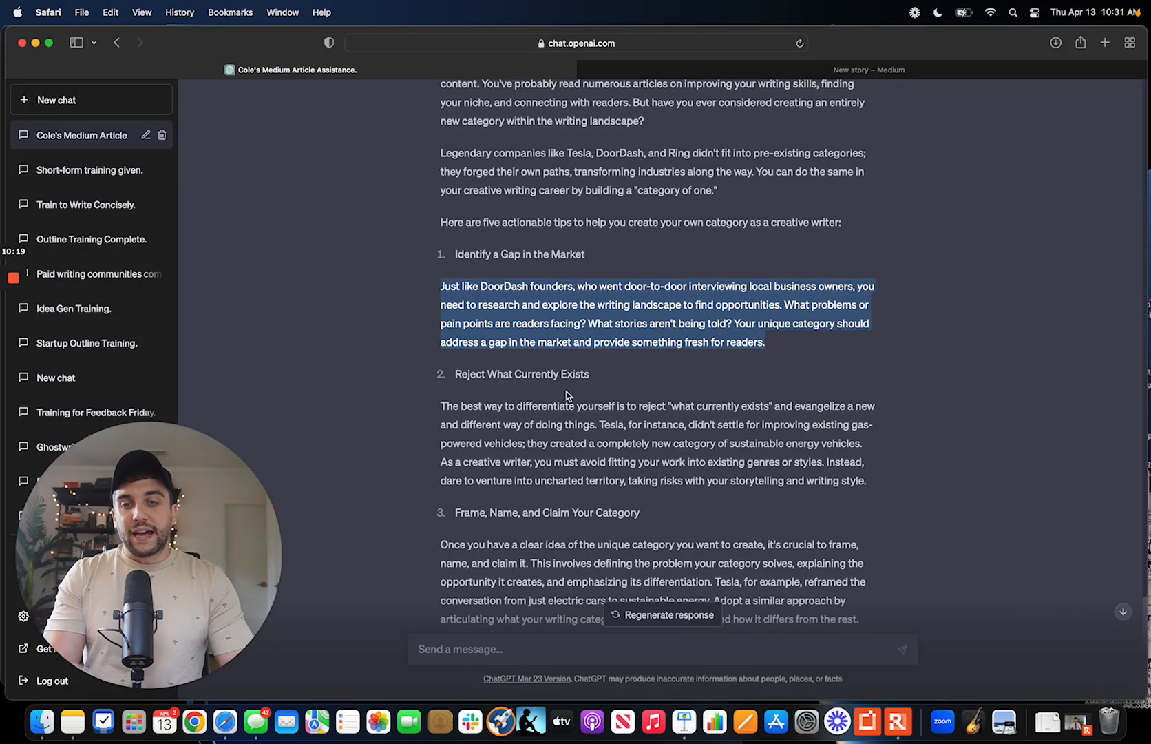
# Scroll ChatGPT up to the 800-word Medium article prompt
pyautogui.scroll(3)
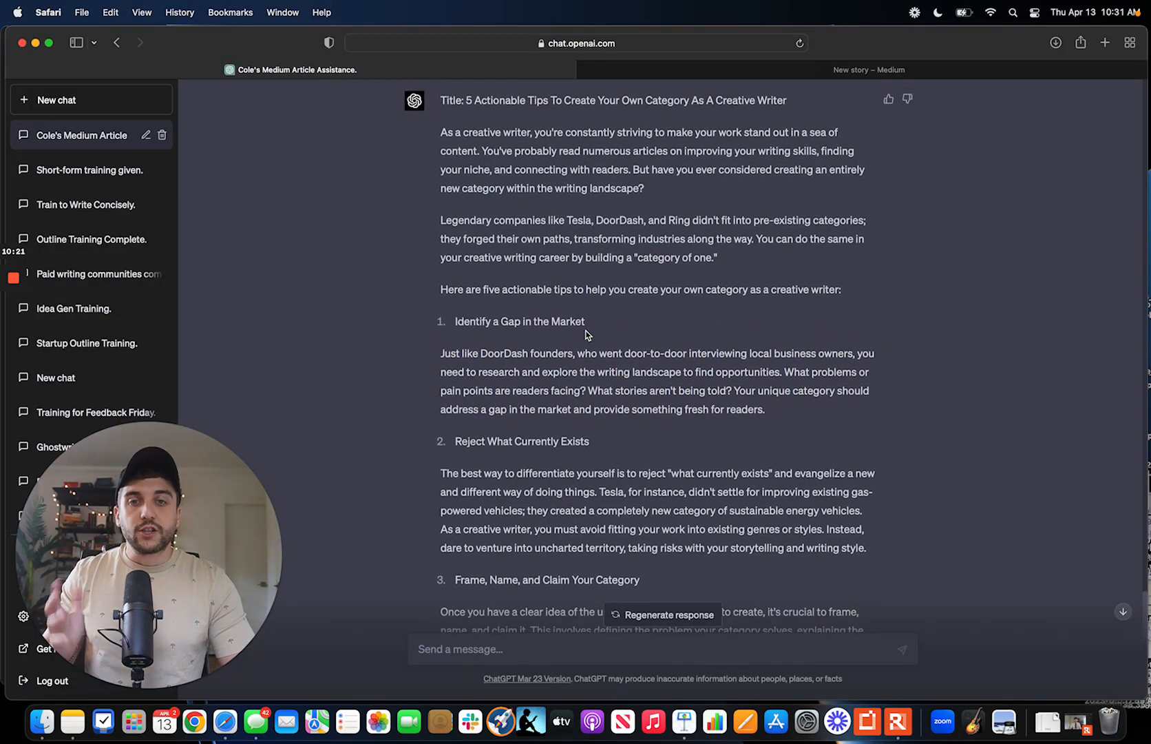
pyautogui.scroll(3)
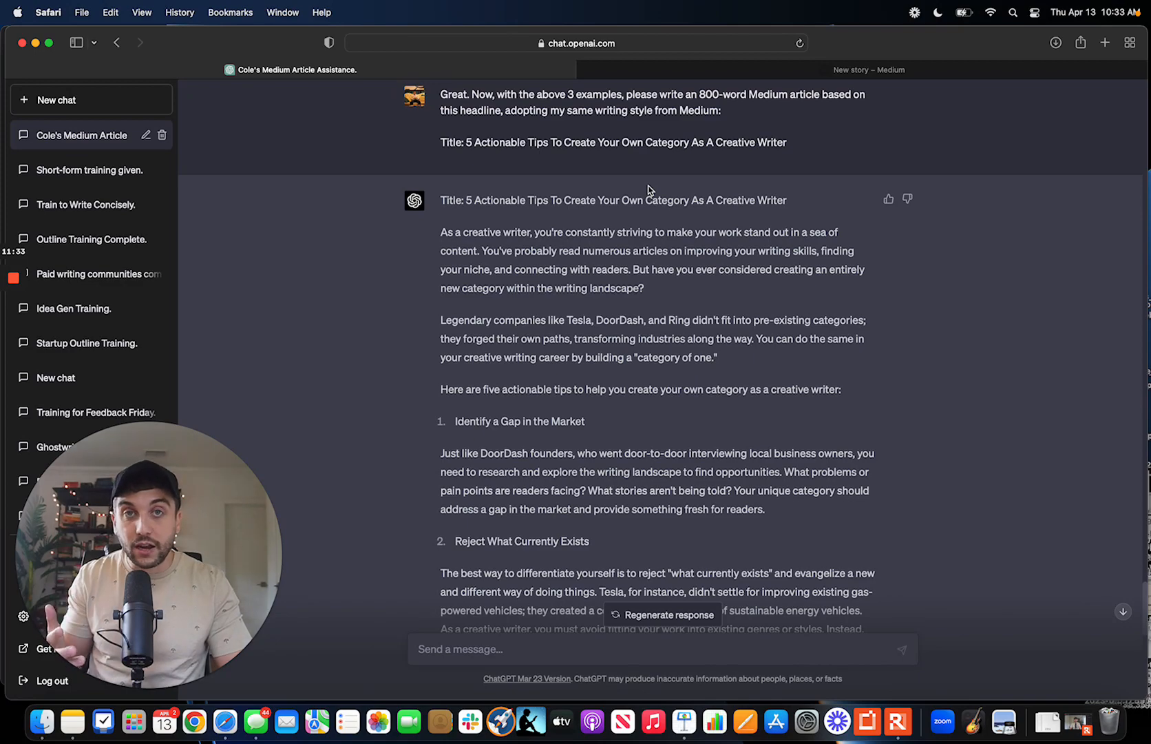
# Show the Medium draft's title and Autopilot Medium Articles cover image
pyautogui.click(868, 69)
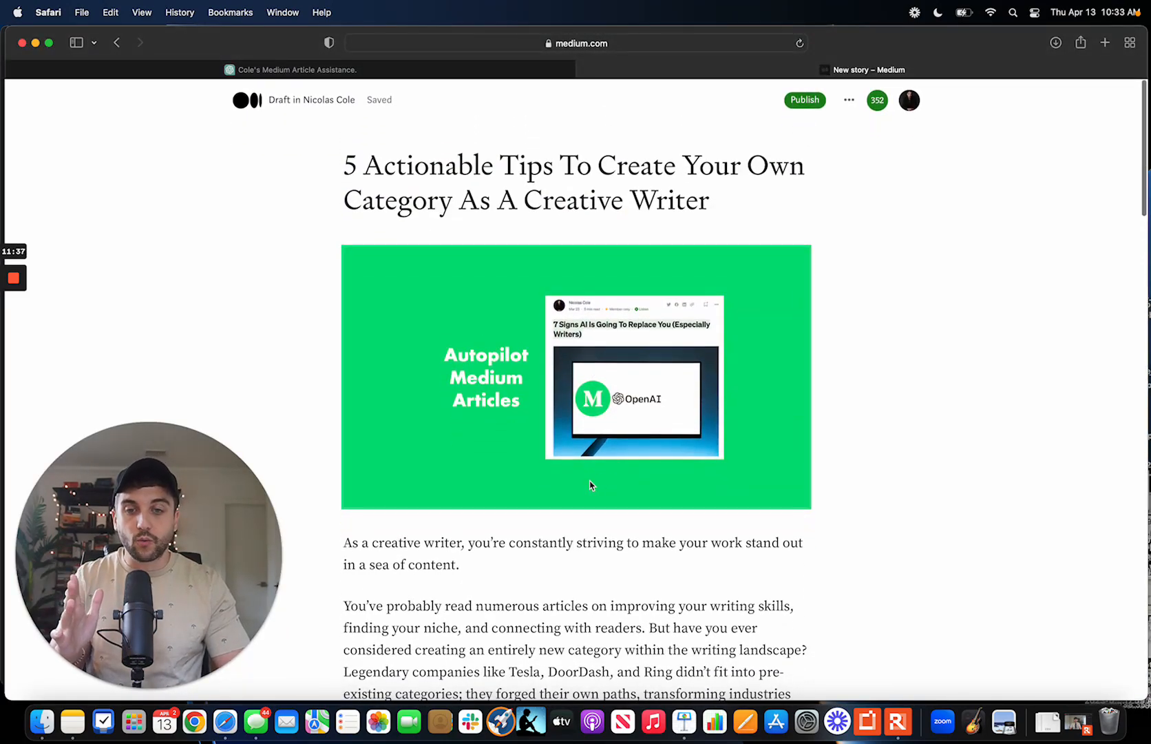
pyautogui.scroll(-3)
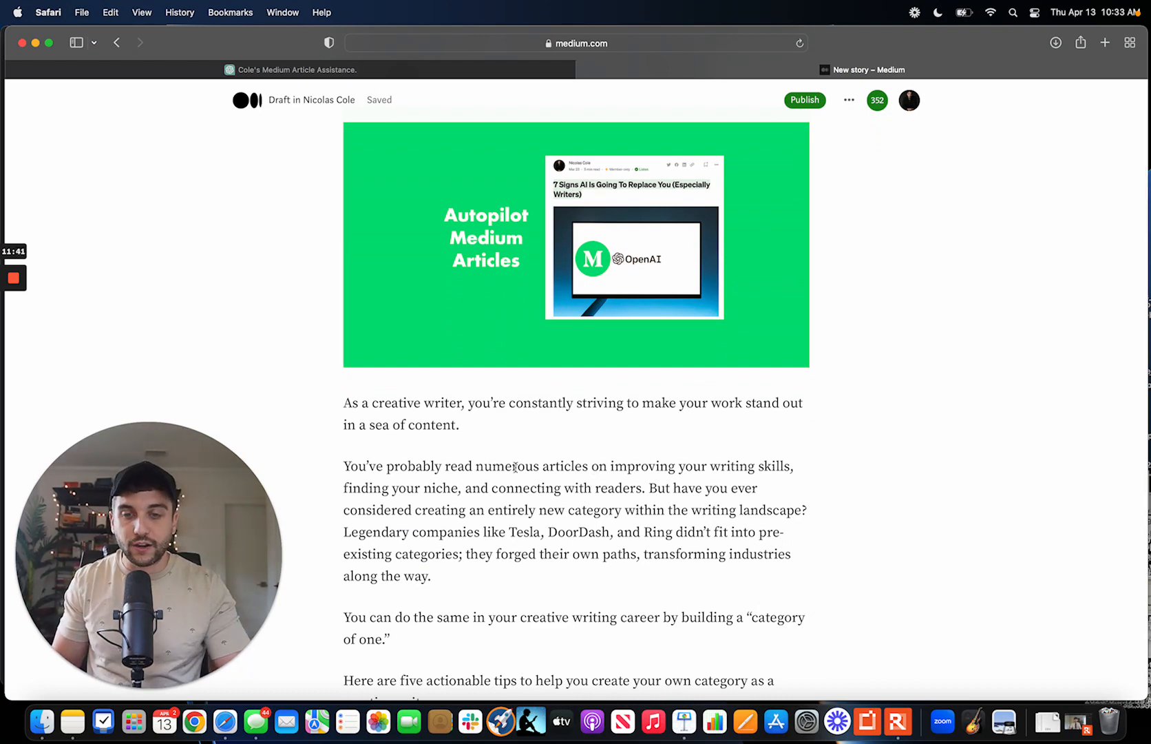
pyautogui.scroll(3)
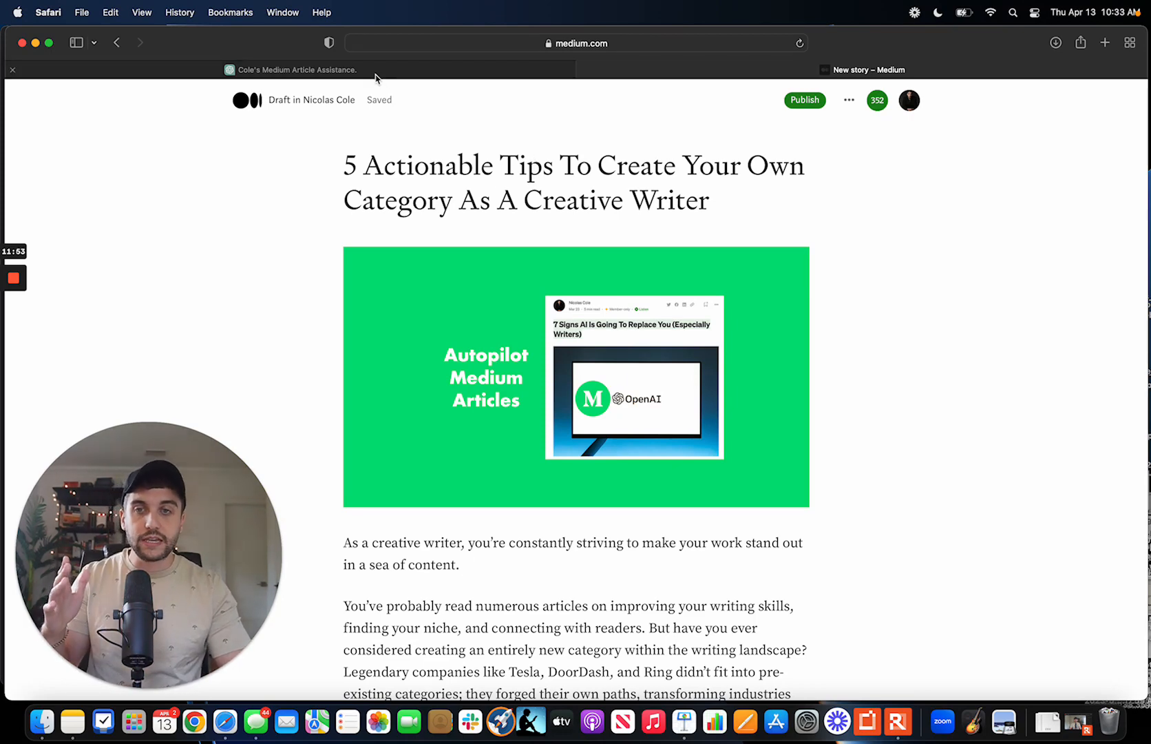
pyautogui.moveTo(464, 228)
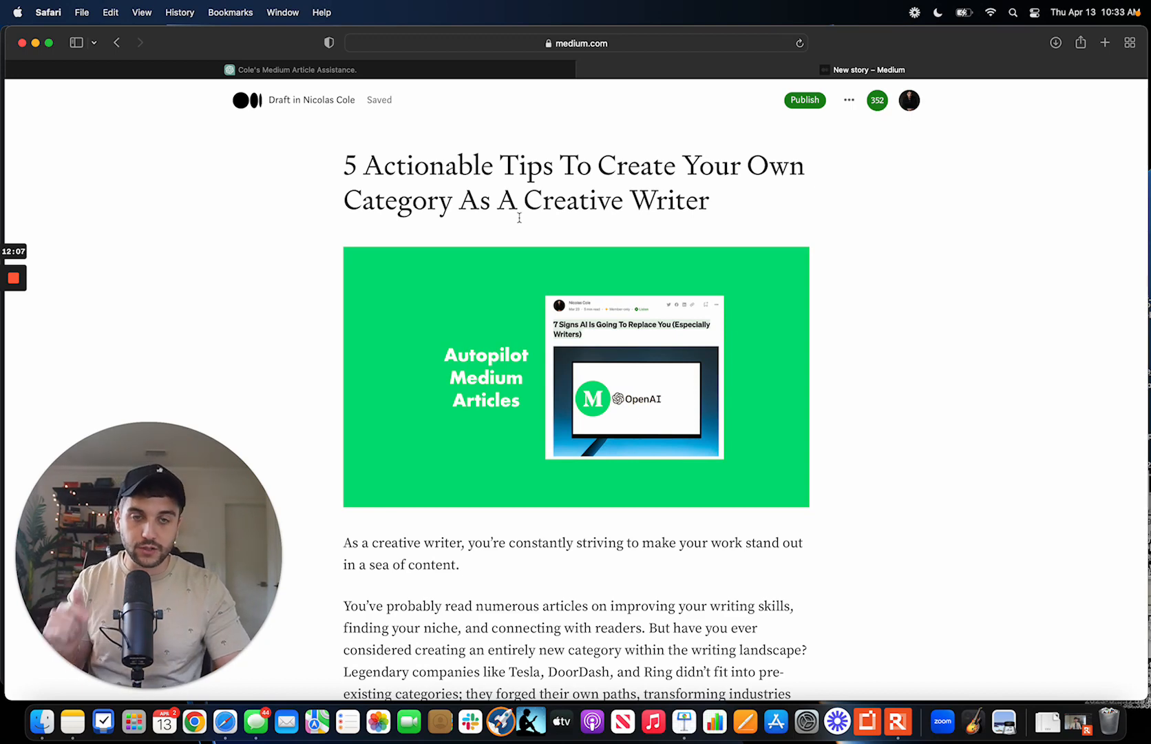
pyautogui.moveTo(241, 295)
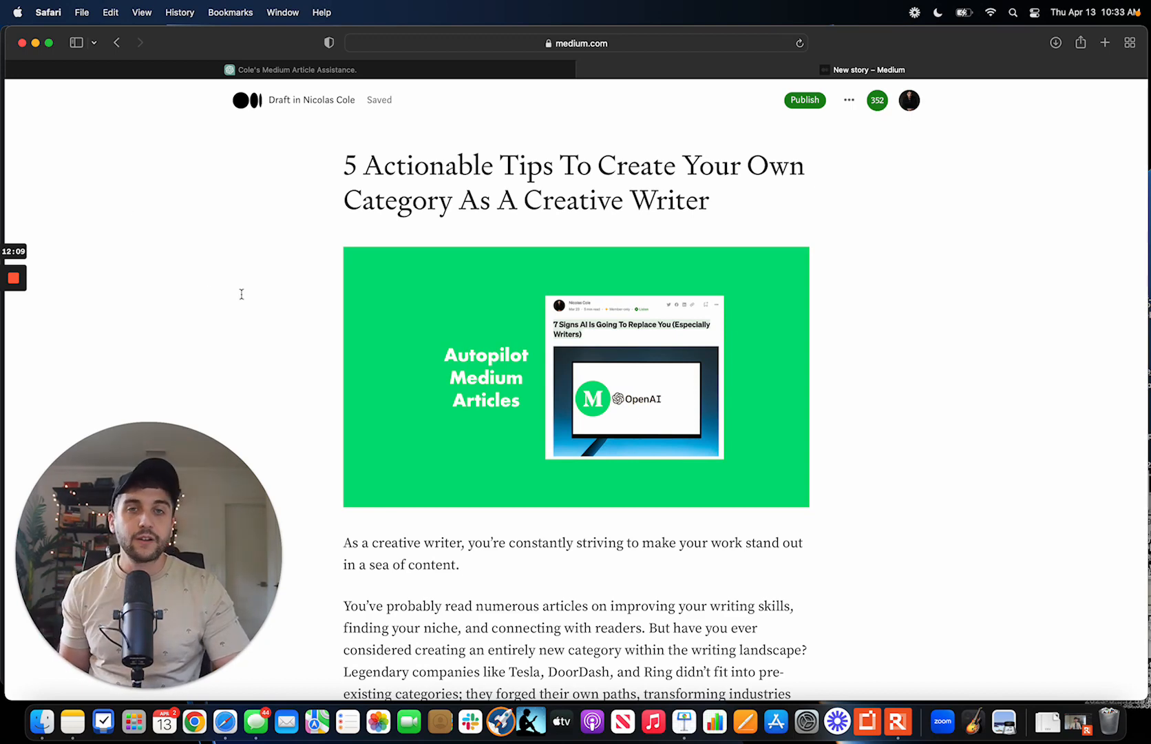